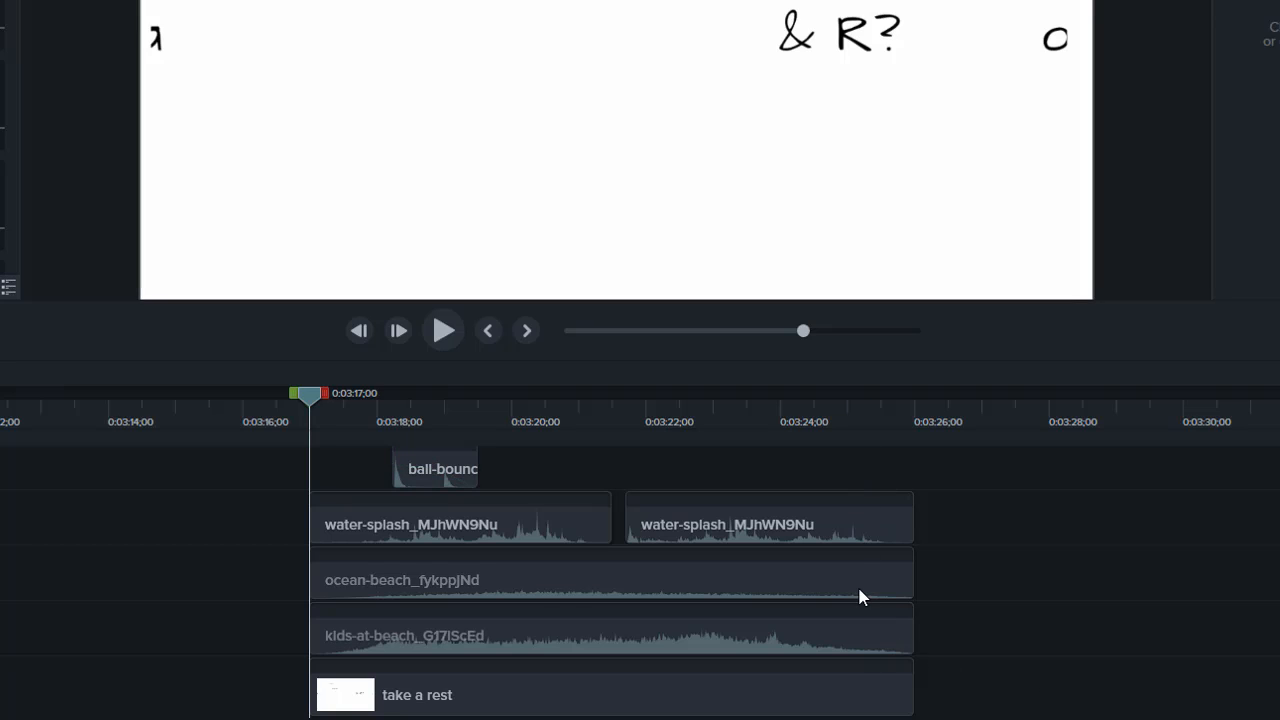
Import the bong sound file into the media bin and add it to Track 5 at the playhead.
left_click(610, 628)
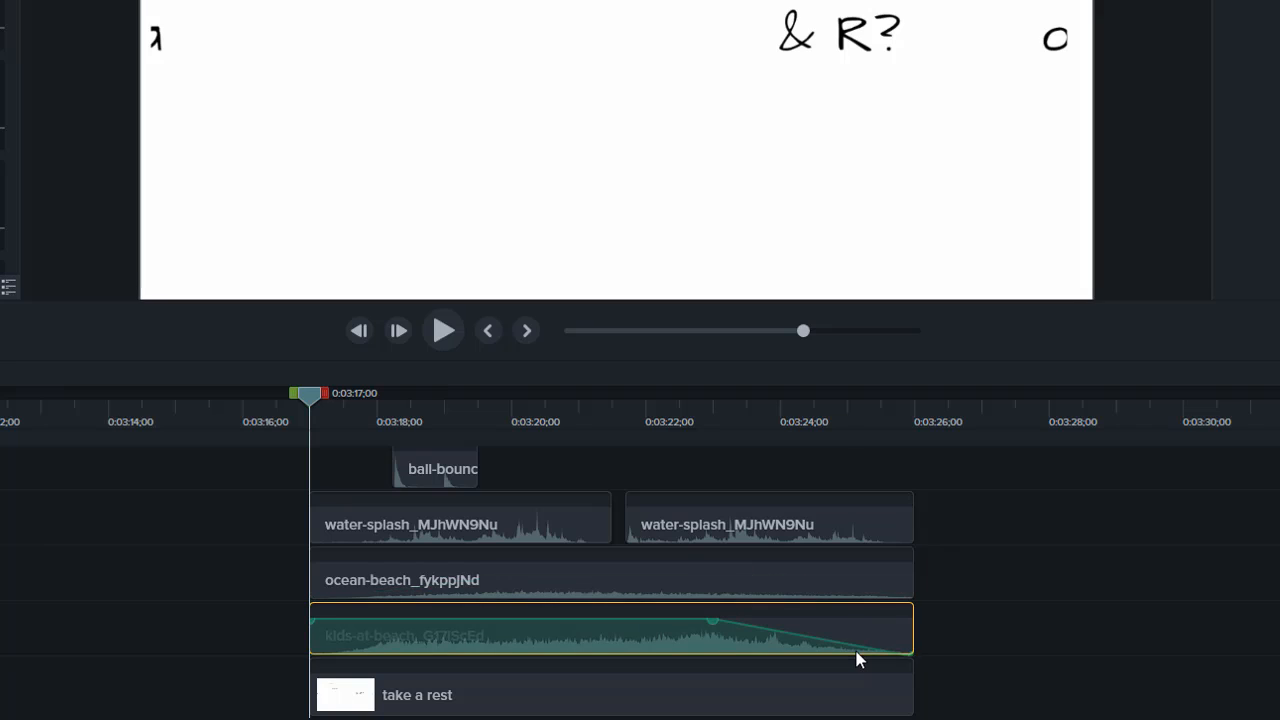
left_click(436, 468)
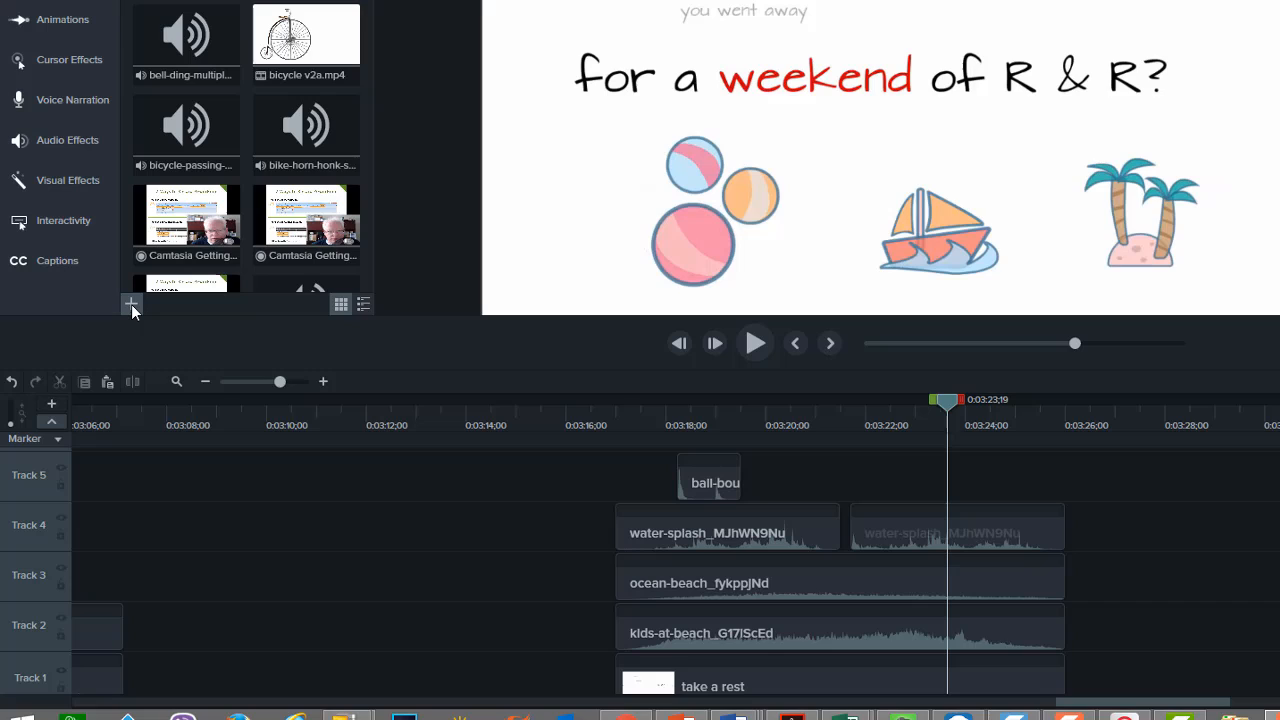
mouse_move(132, 304)
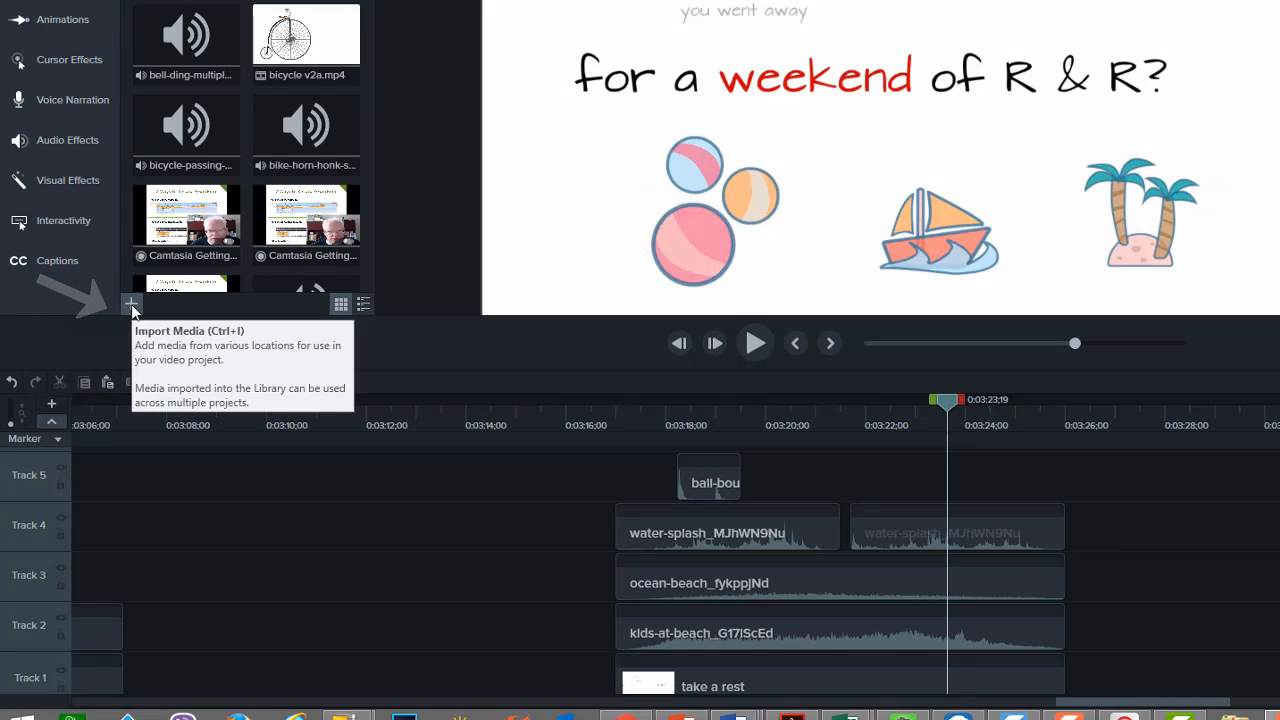
left_click(132, 304)
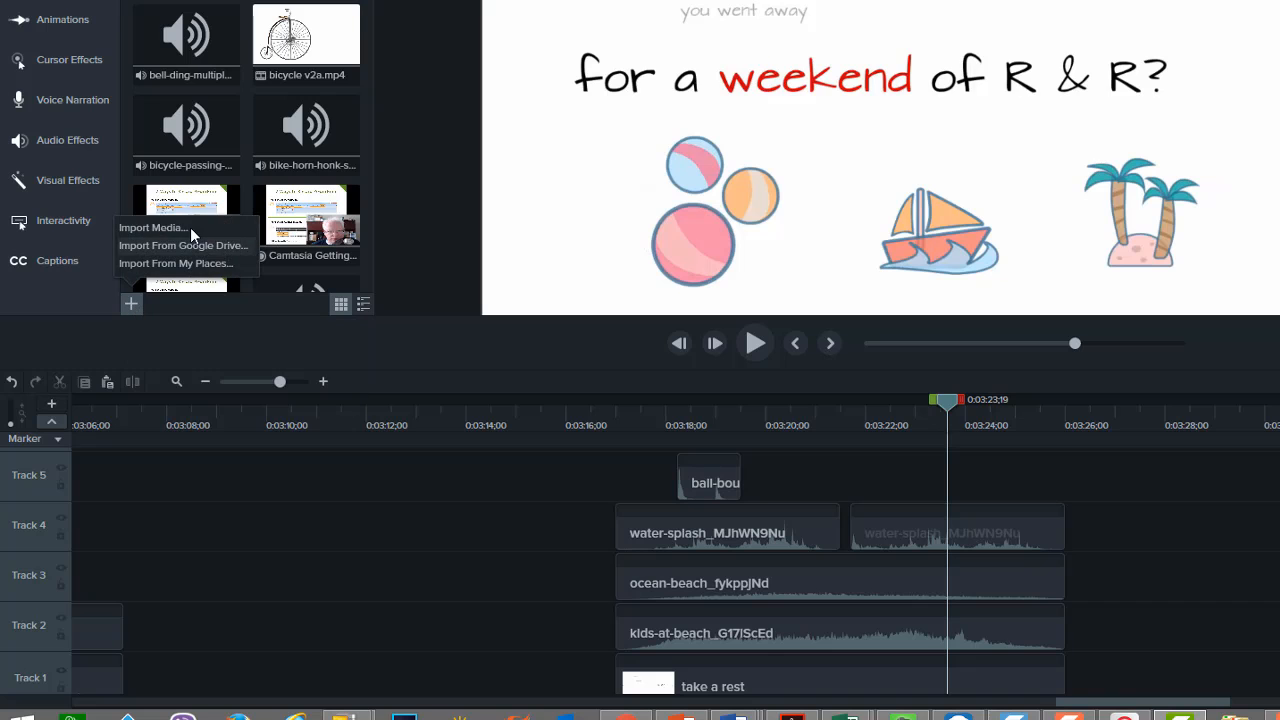
mouse_move(204, 232)
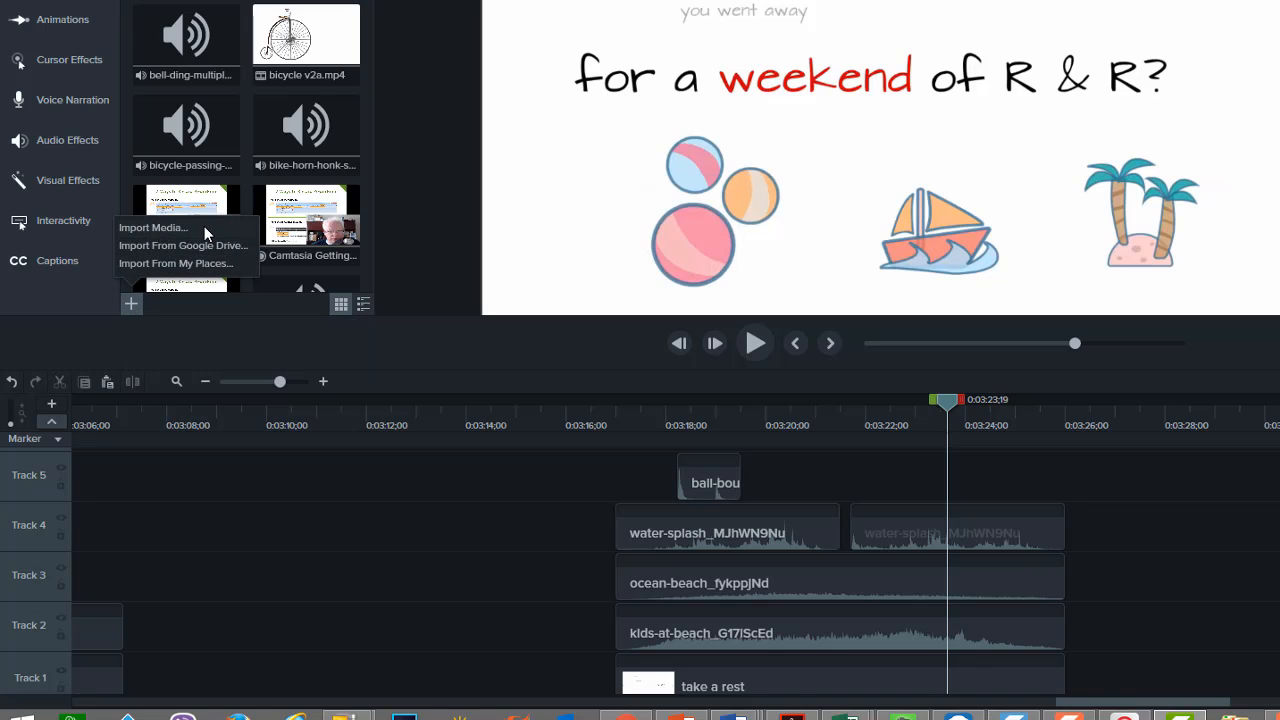
left_click(152, 228)
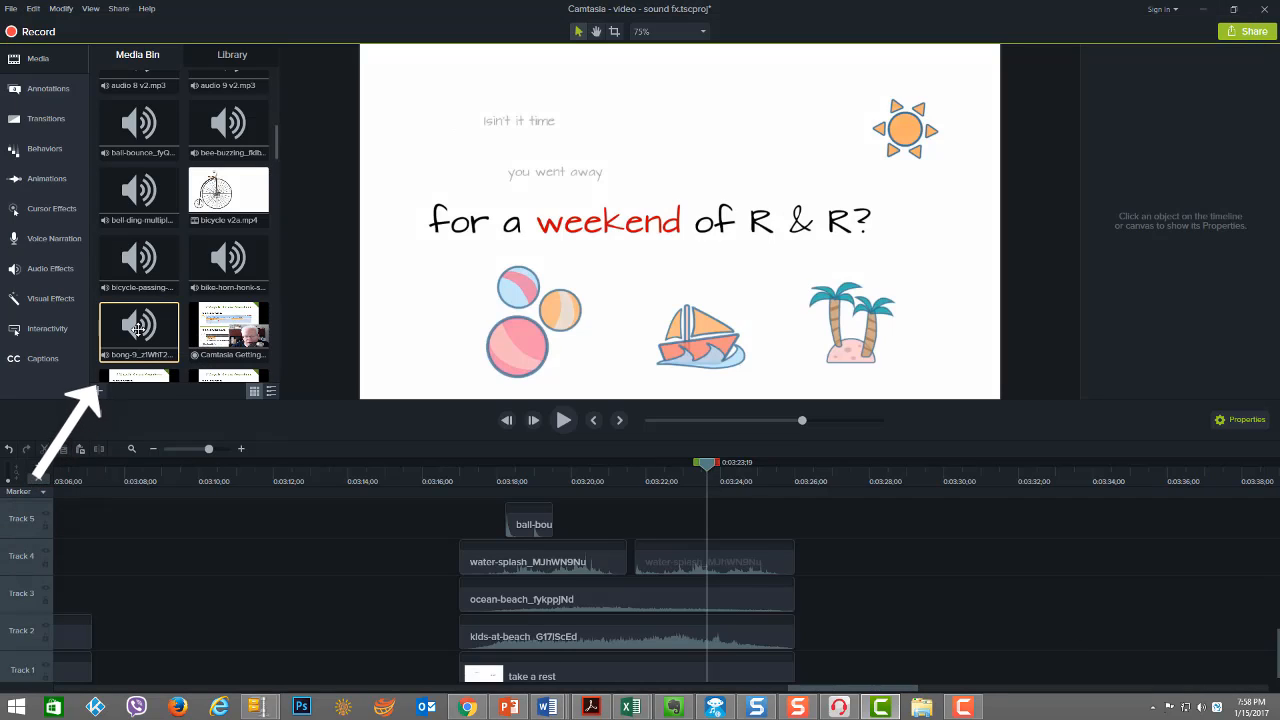
left_click_drag(138, 330, 672, 520)
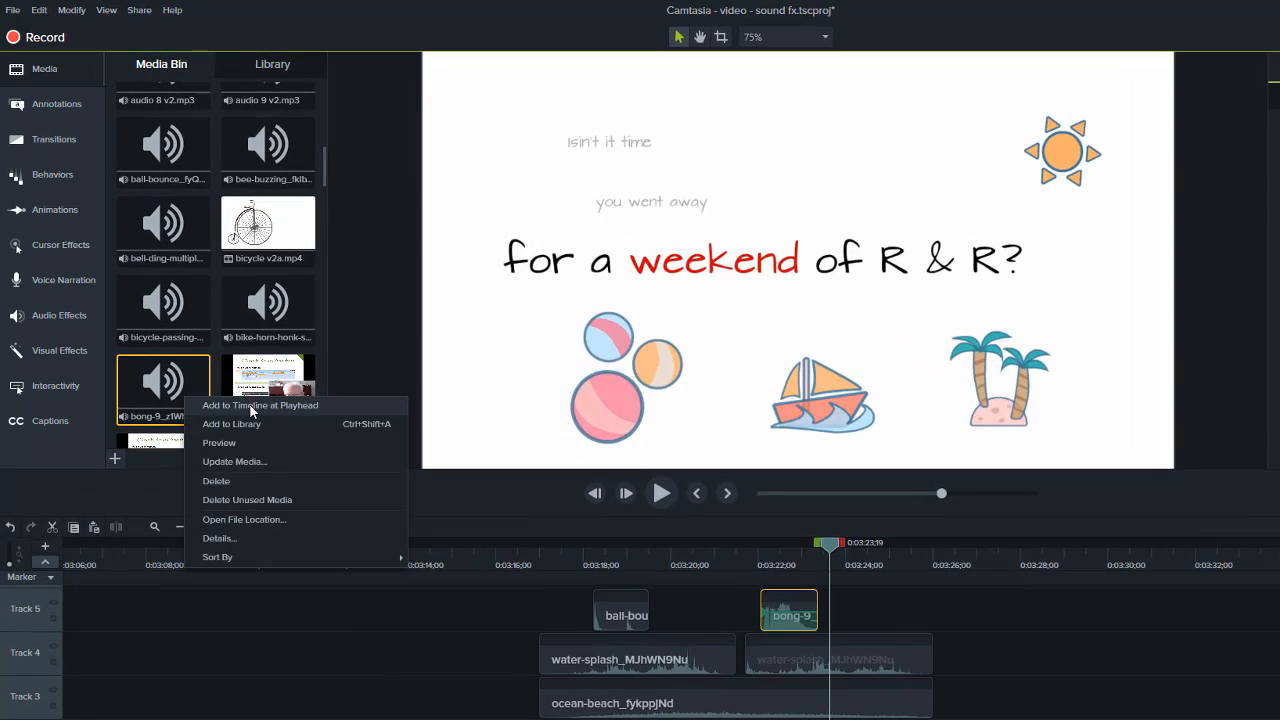
left_click(260, 404)
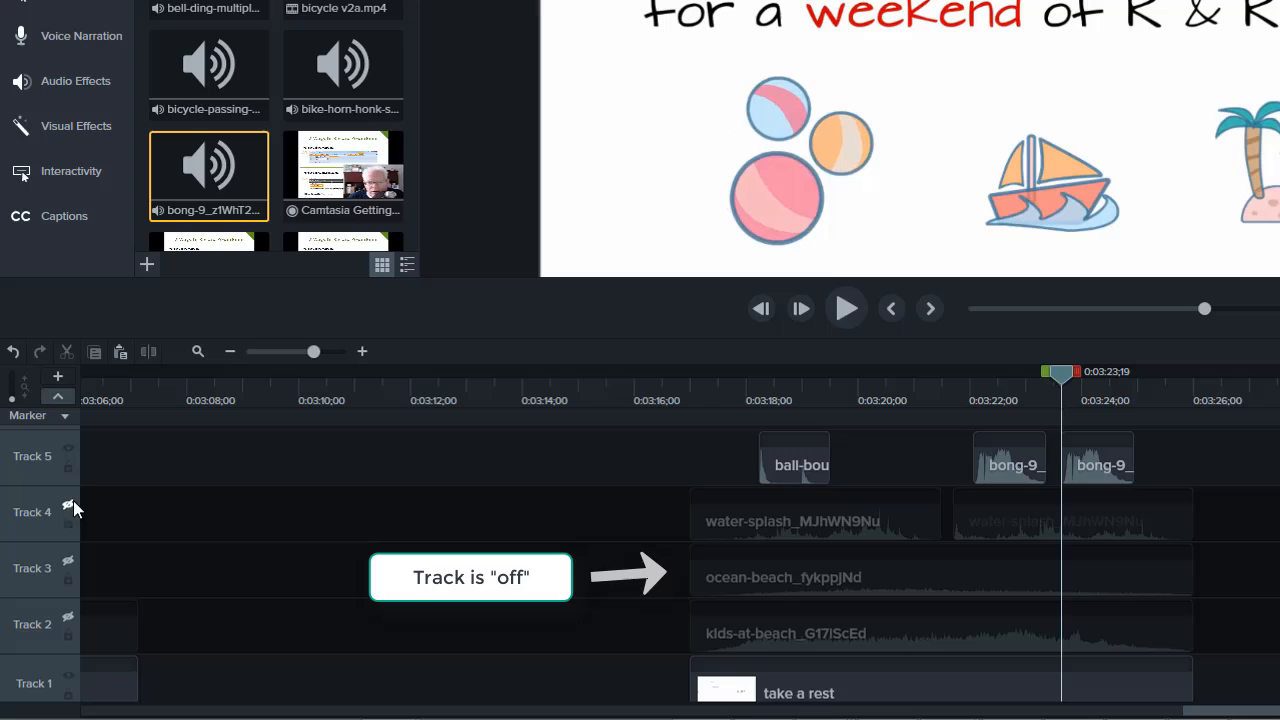
mouse_move(70, 460)
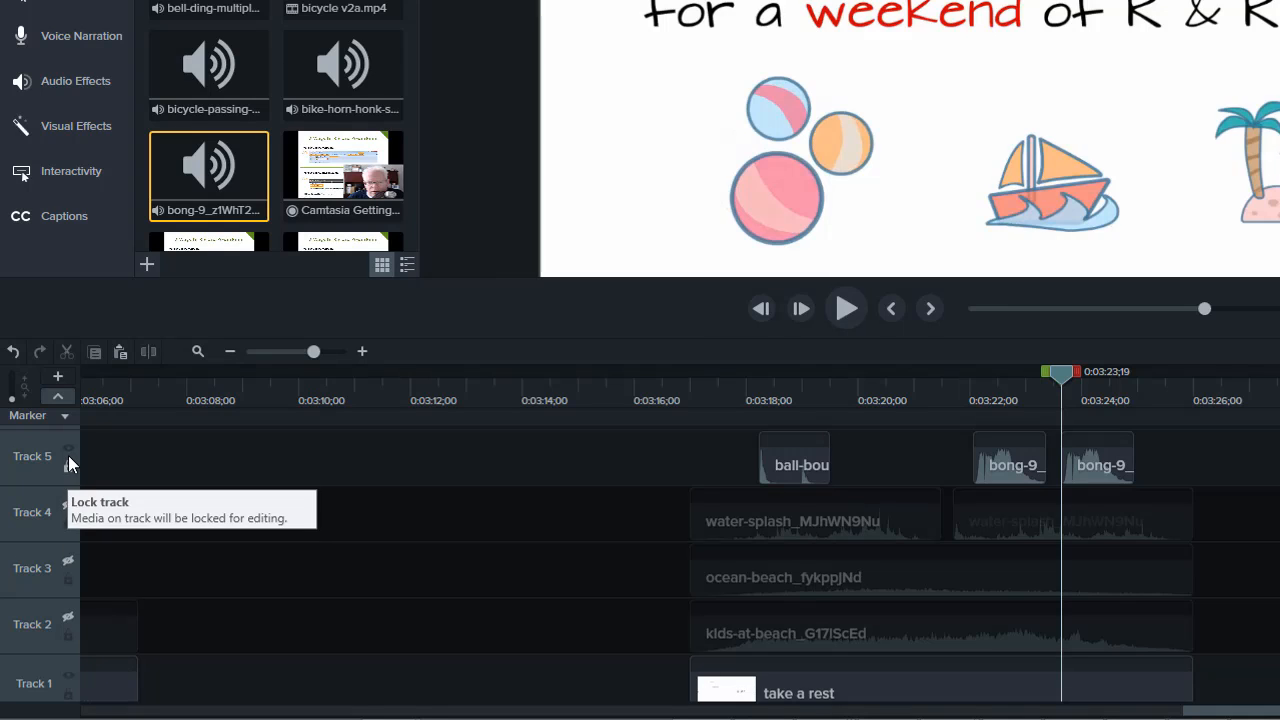
mouse_move(70, 564)
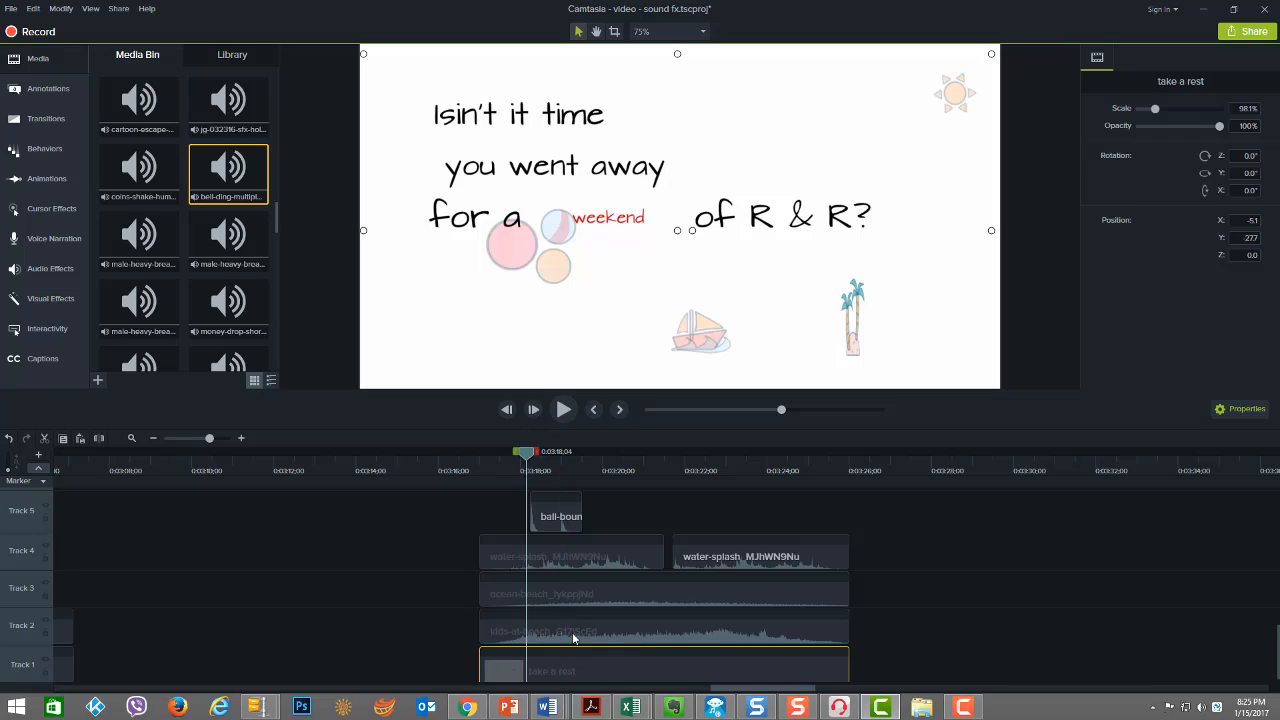
Re-enable the muted audio tracks and restore the ocean-beach clip to its original length.
left_click(556, 512)
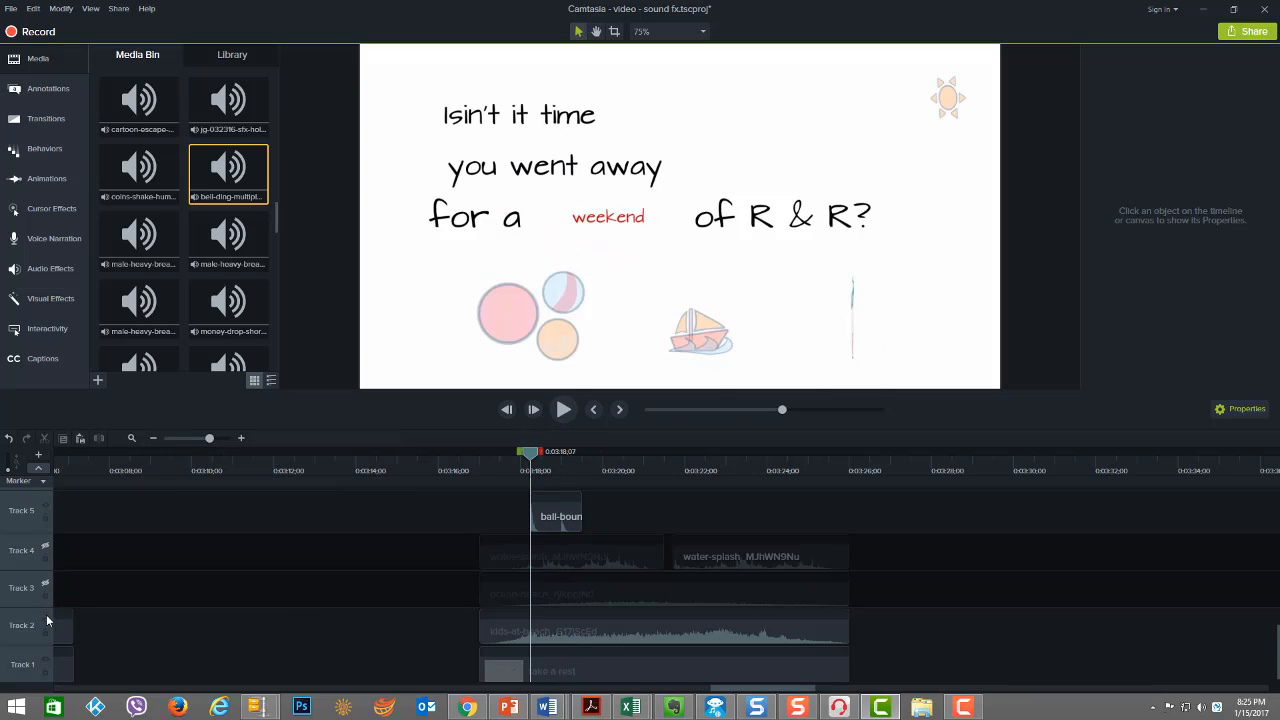
left_click(564, 408)
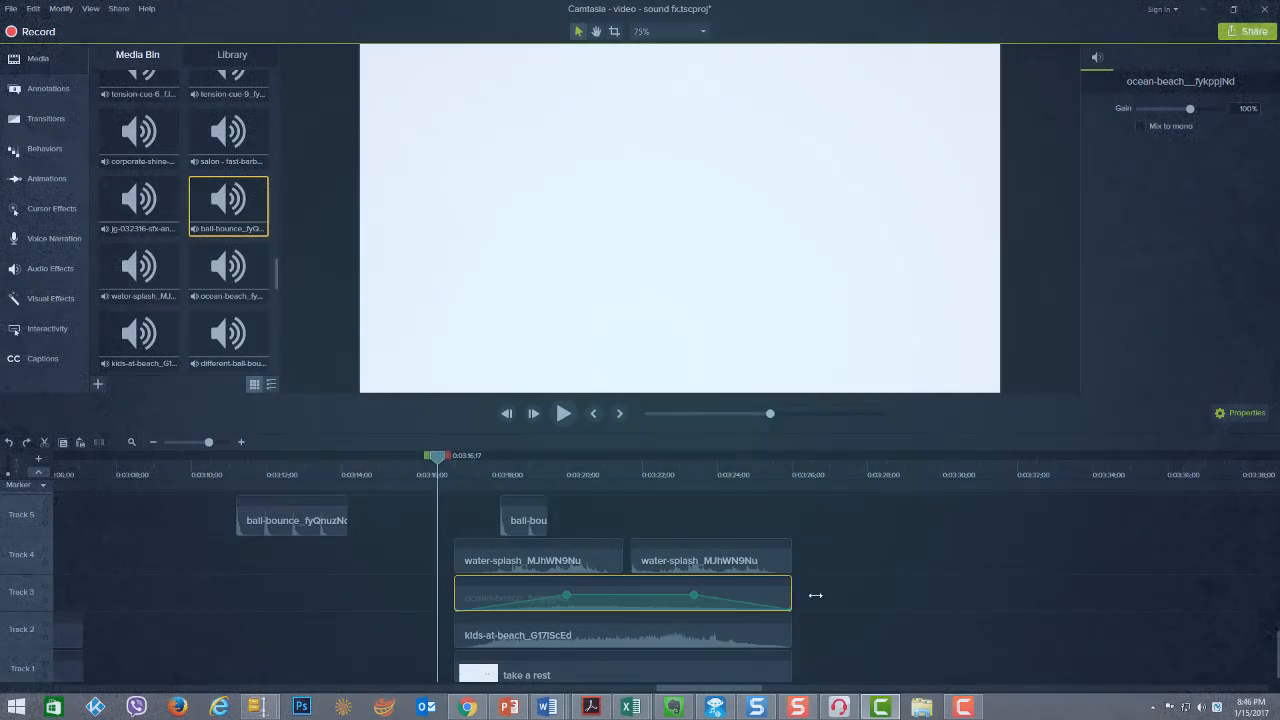
left_click_drag(816, 596, 1208, 596)
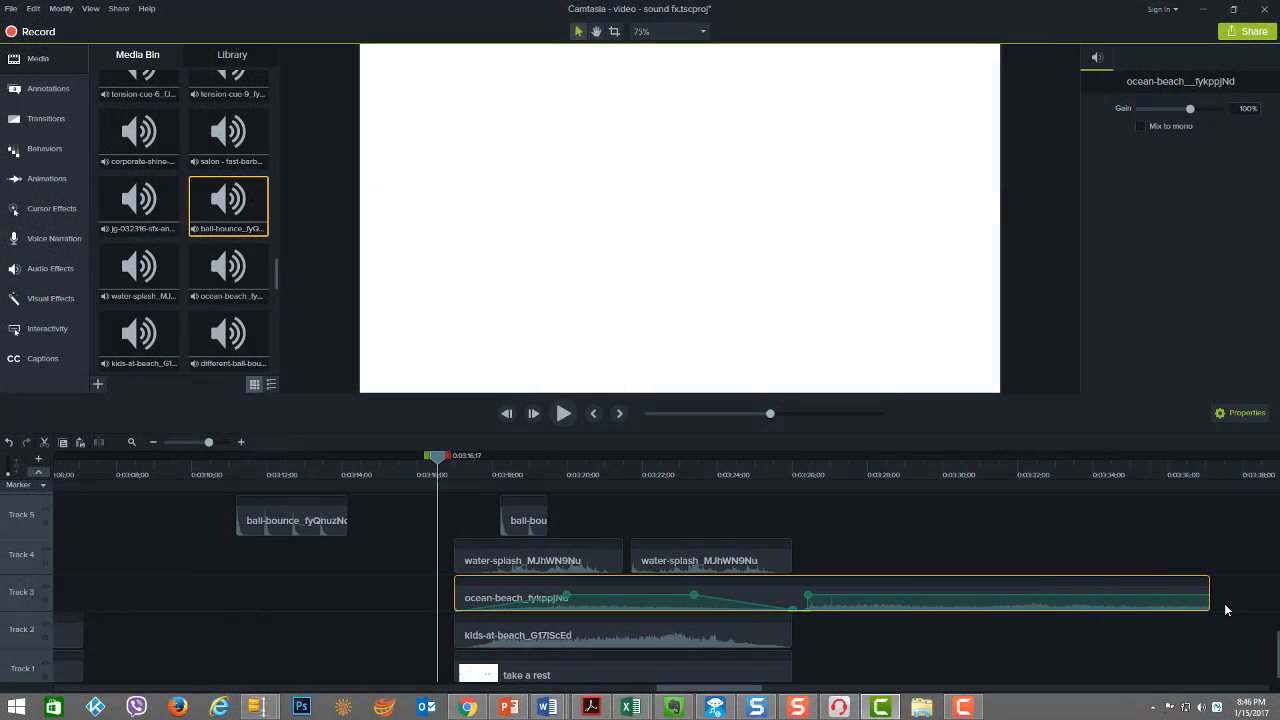
left_click_drag(1204, 596, 790, 596)
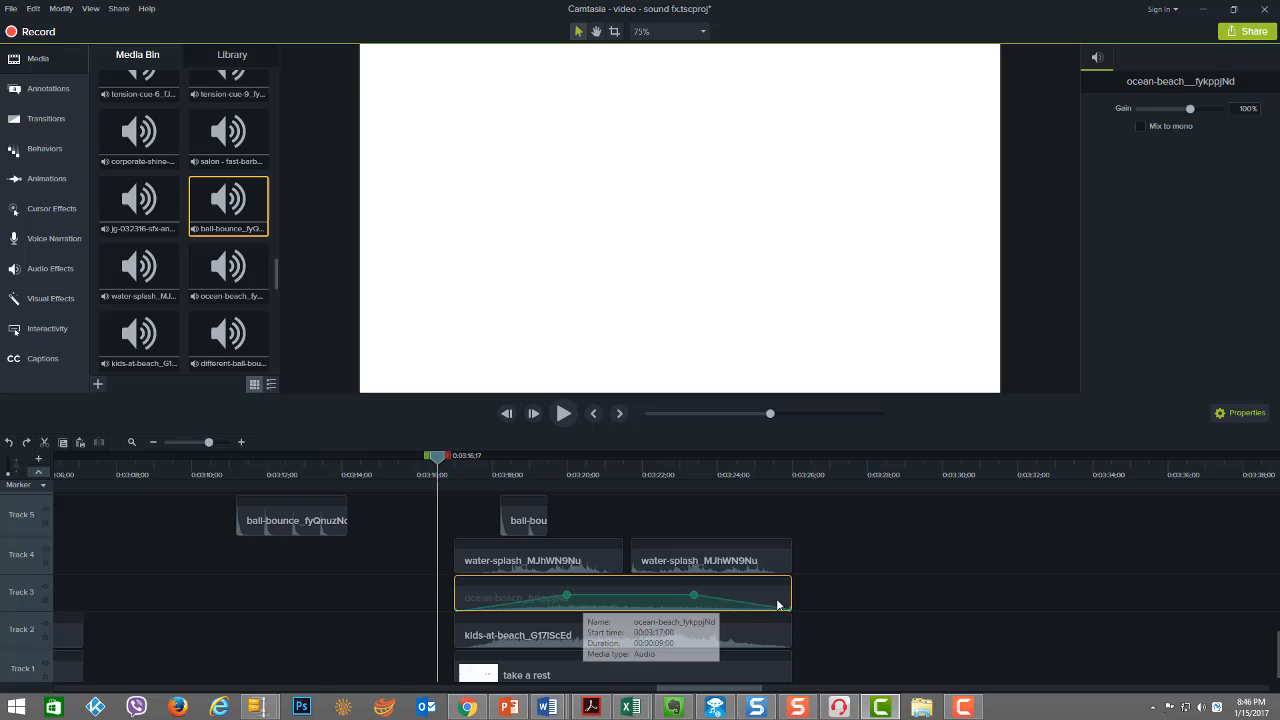
Stretch the Track 5 ball-bounce clip and trim it back to its original short length.
left_click(524, 516)
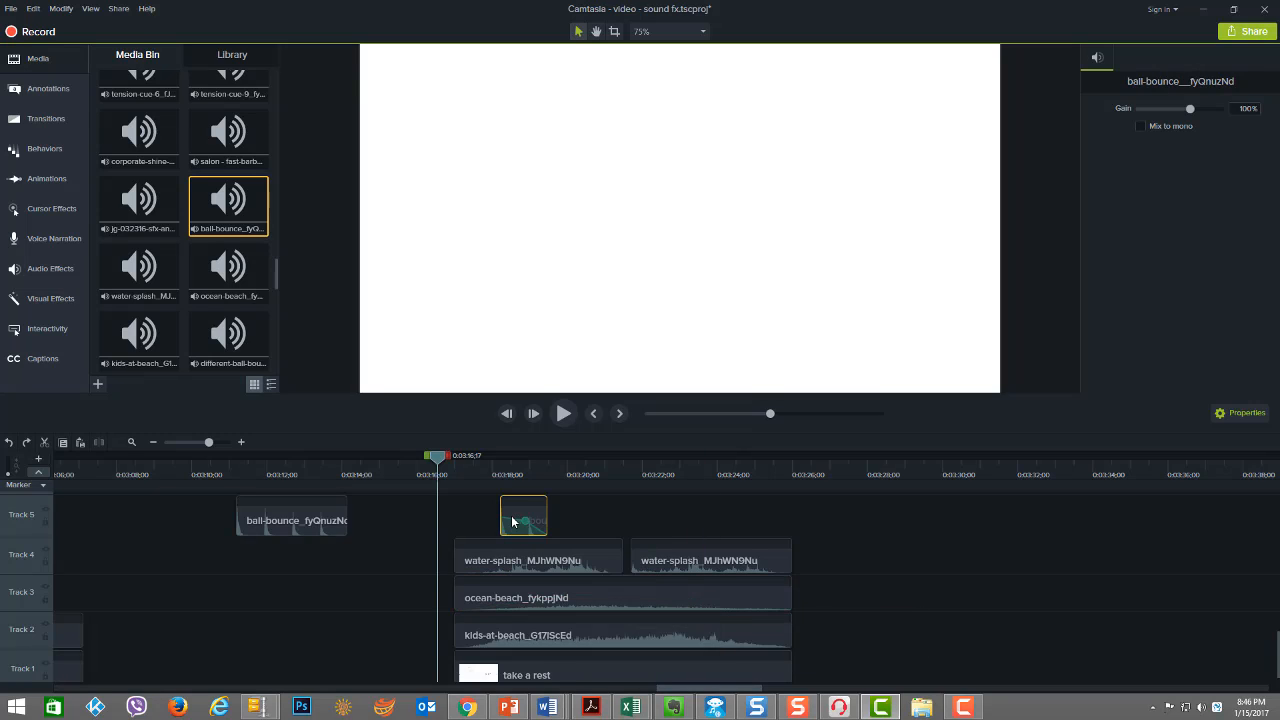
left_click_drag(524, 516, 292, 520)
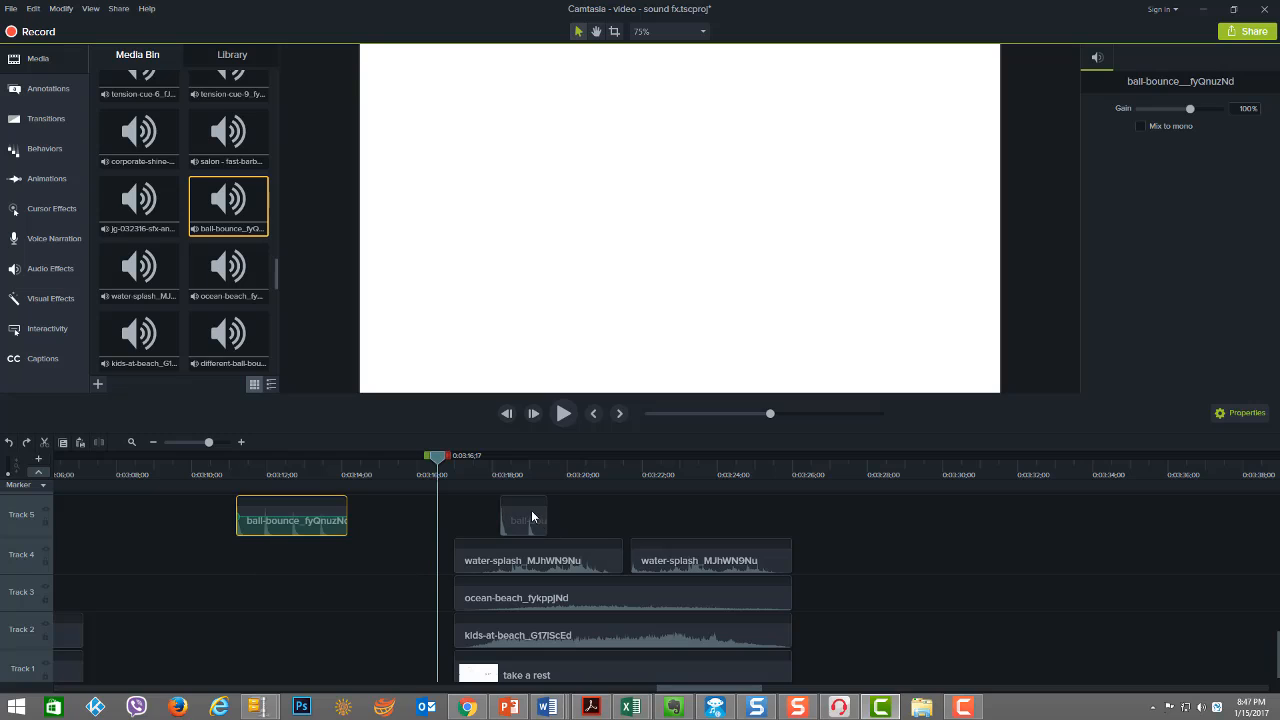
left_click_drag(292, 516, 556, 520)
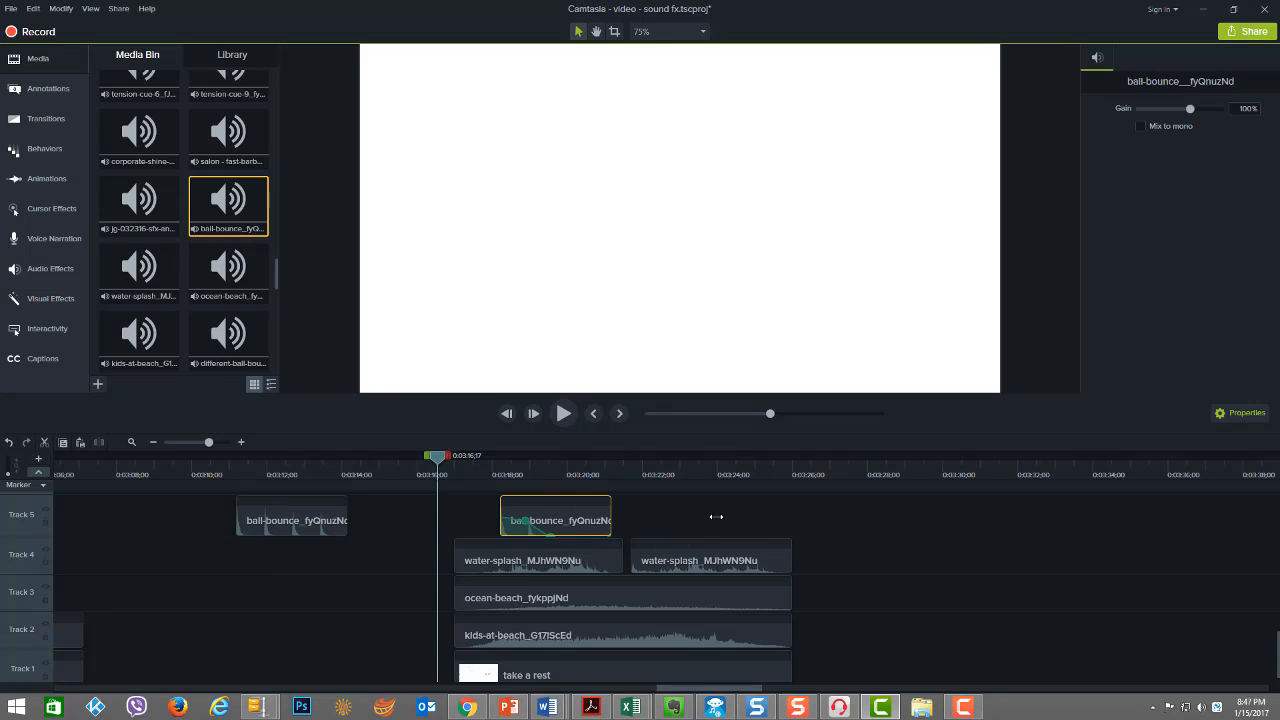
left_click_drag(610, 516, 548, 516)
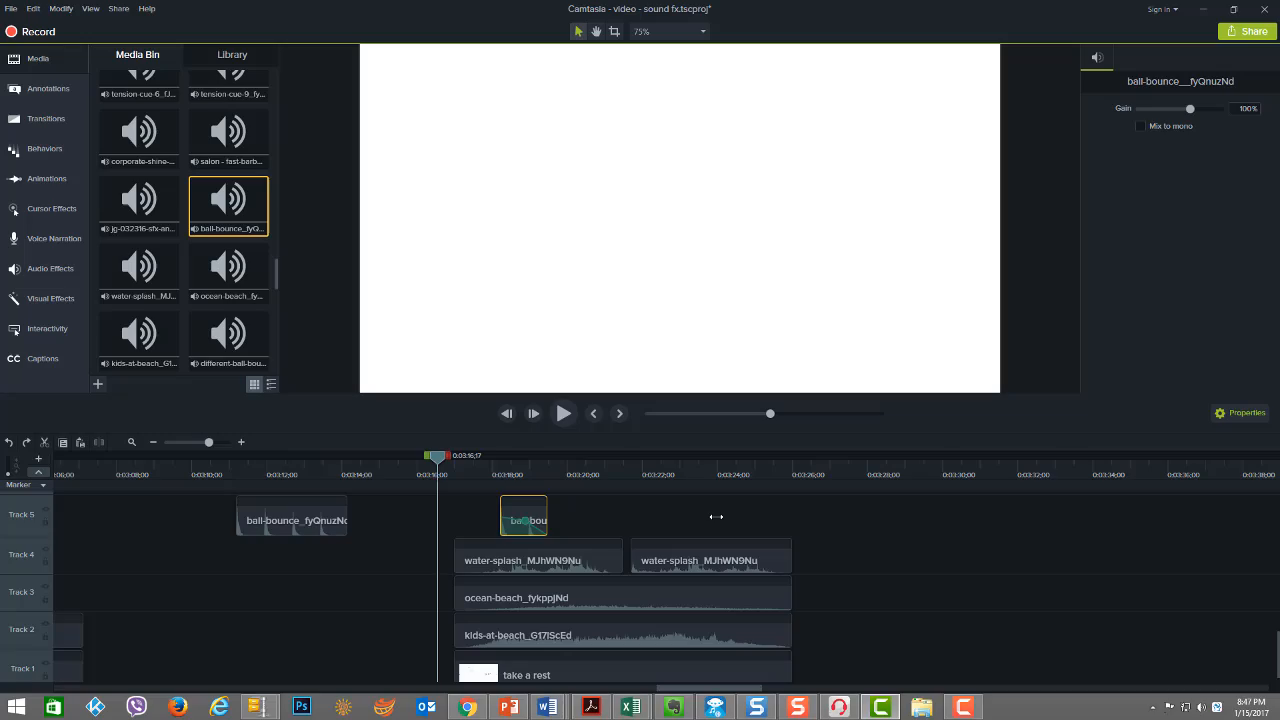
left_click(50, 268)
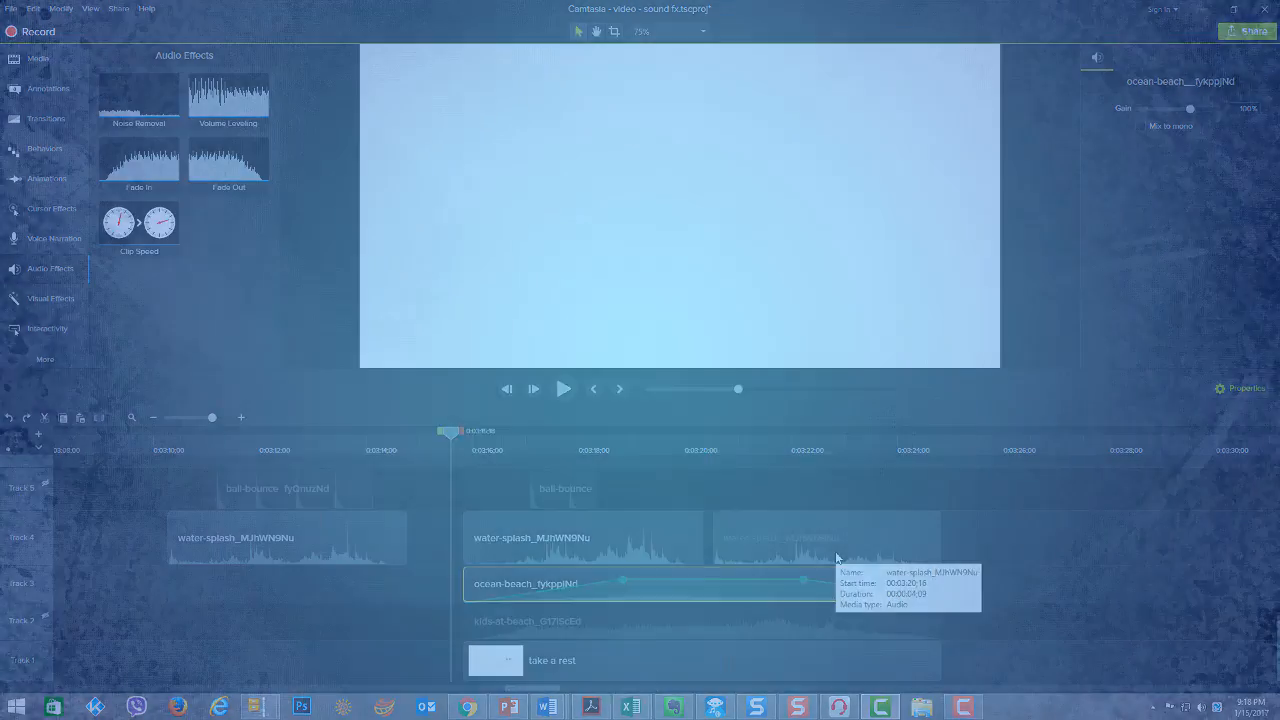
Lower the middle water-splash clip's volume line, then play the layered beach sounds and stop.
left_click(582, 536)
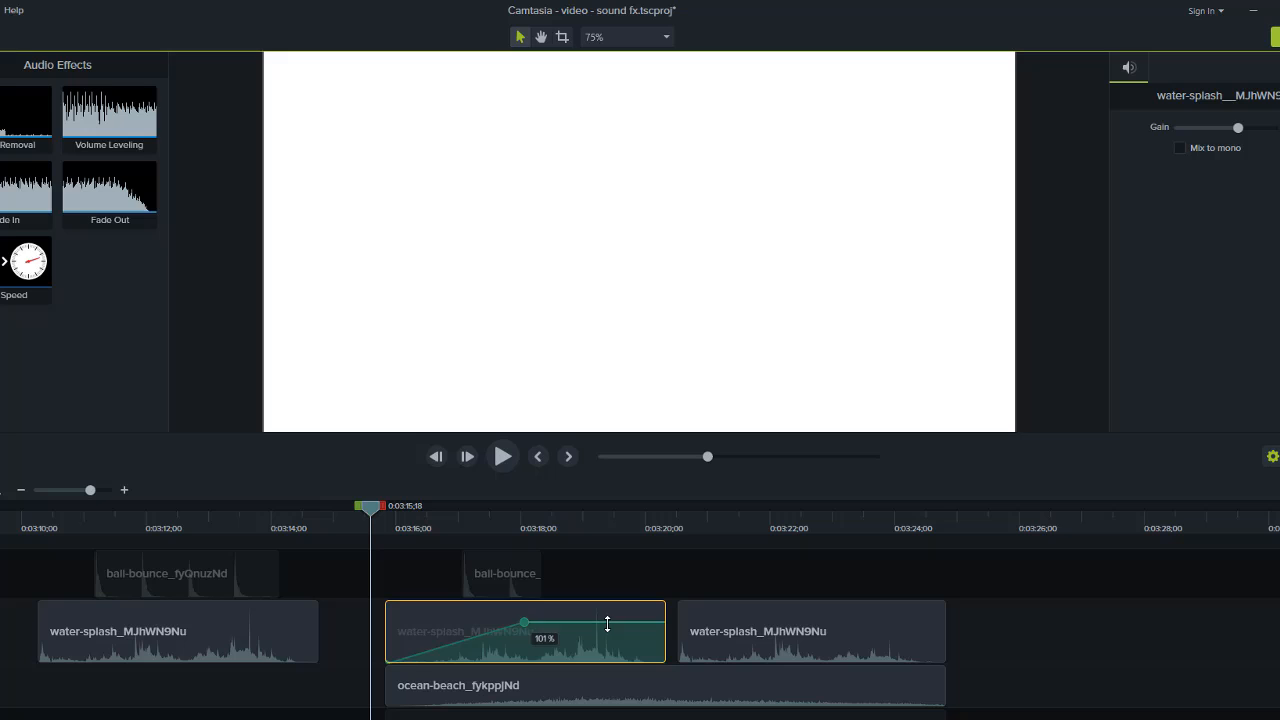
left_click_drag(608, 624, 612, 612)
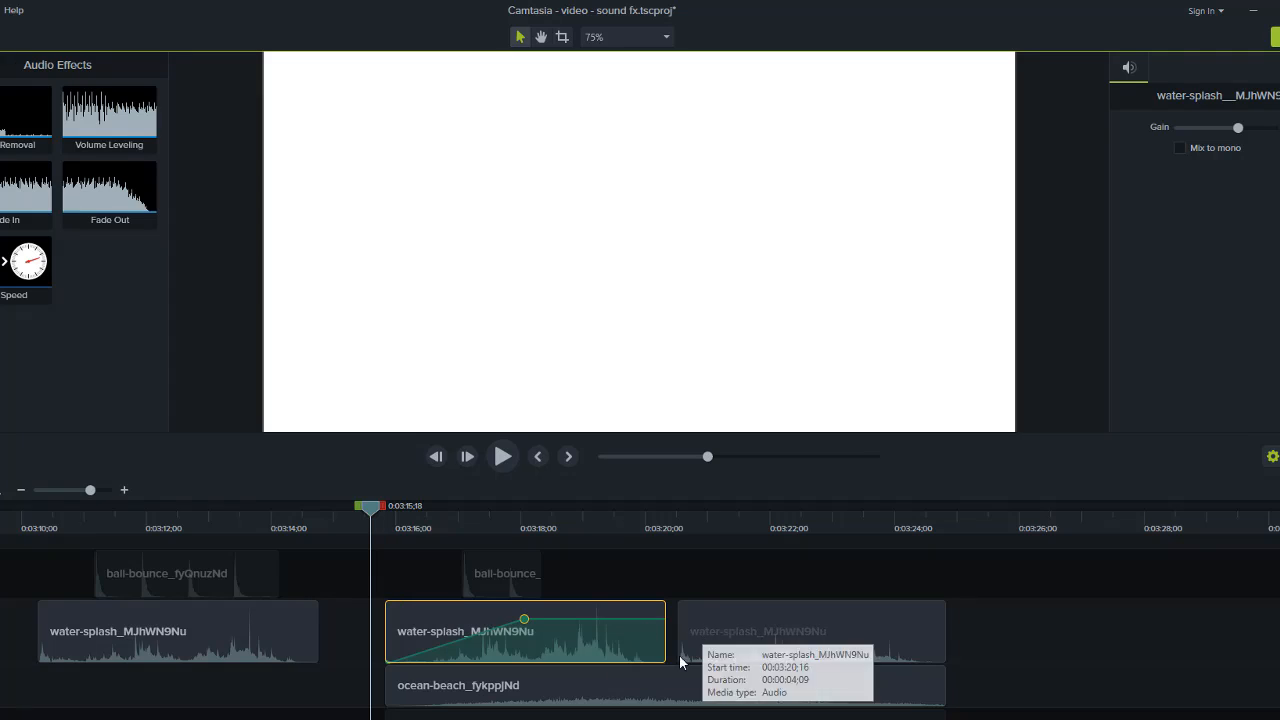
left_click(502, 456)
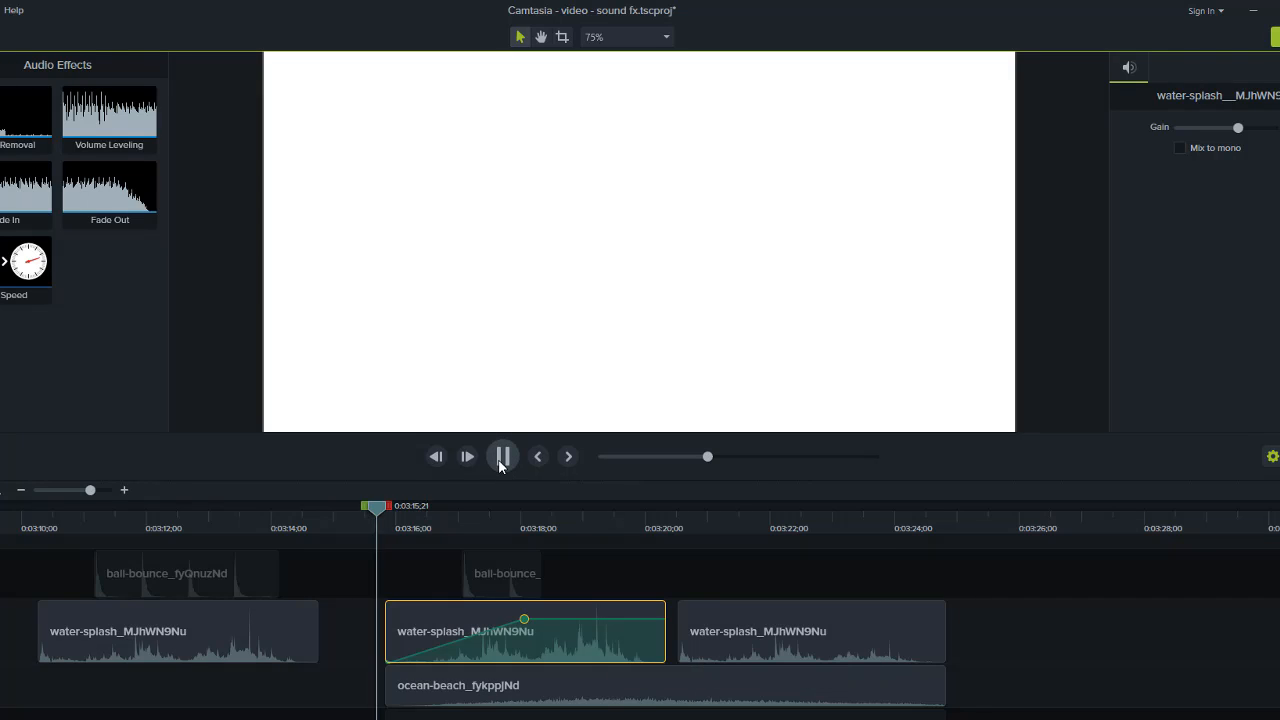
left_click(502, 456)
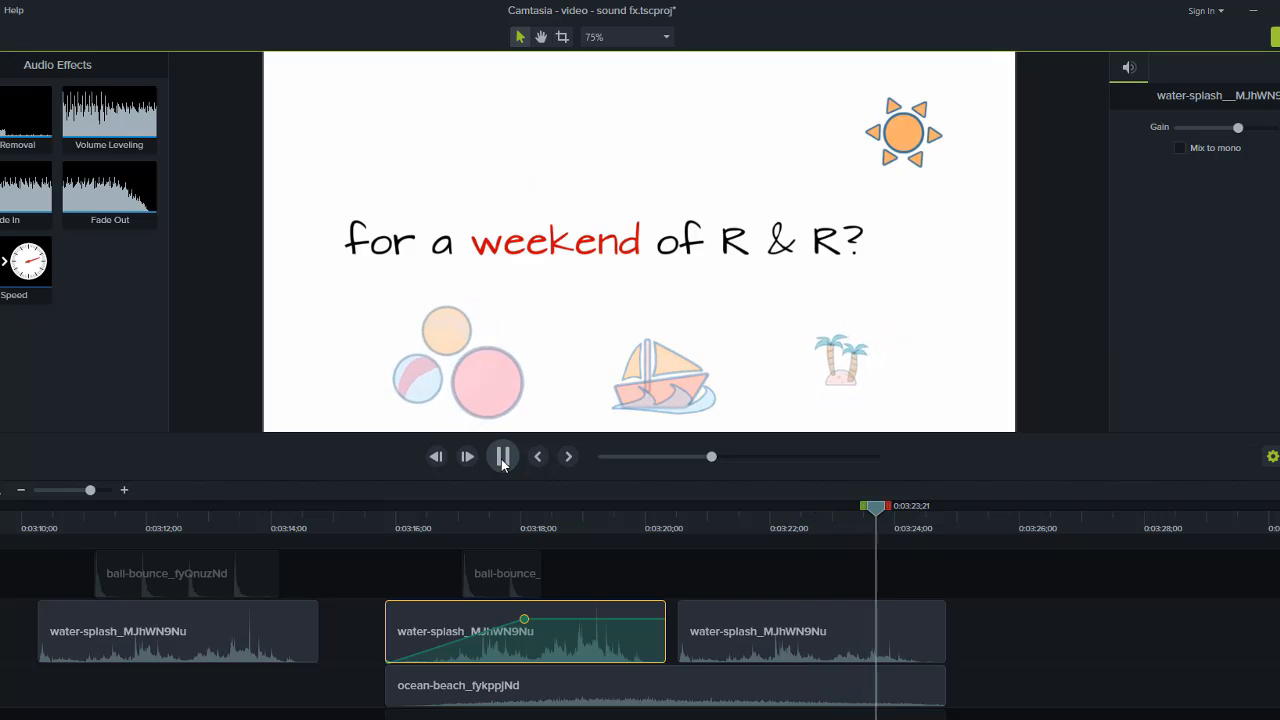
left_click(502, 456)
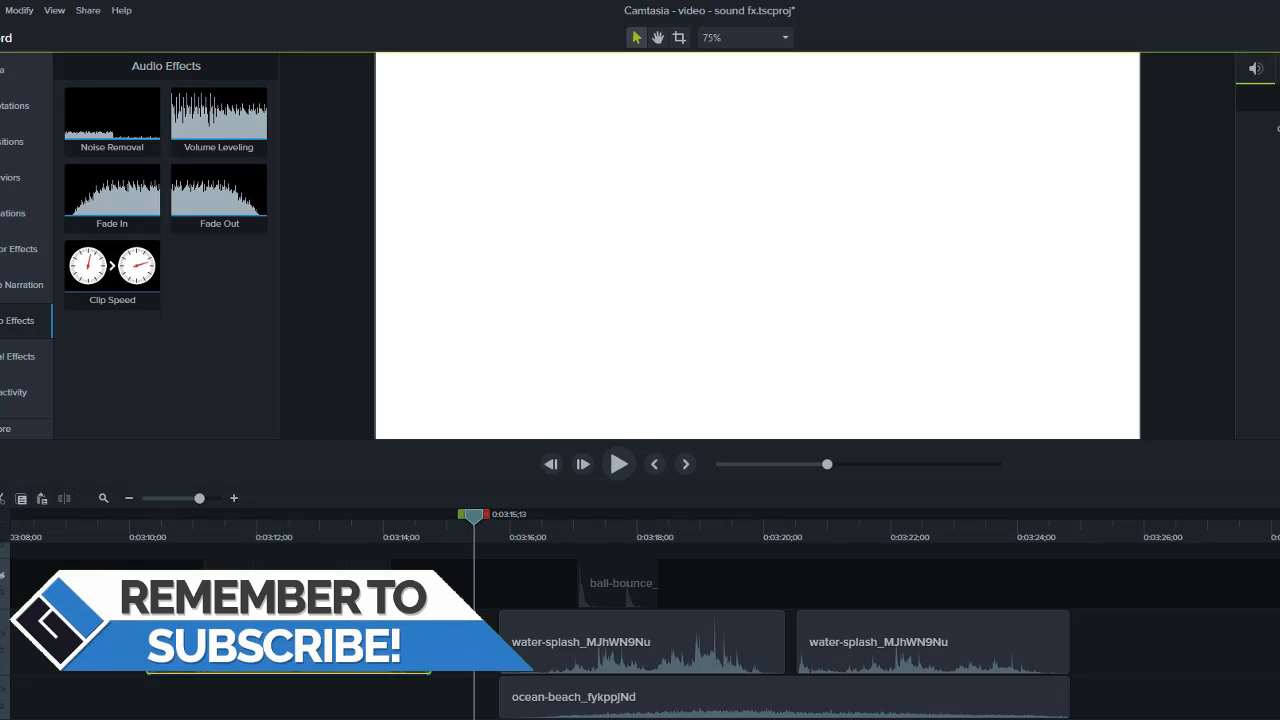
mouse_move(340, 704)
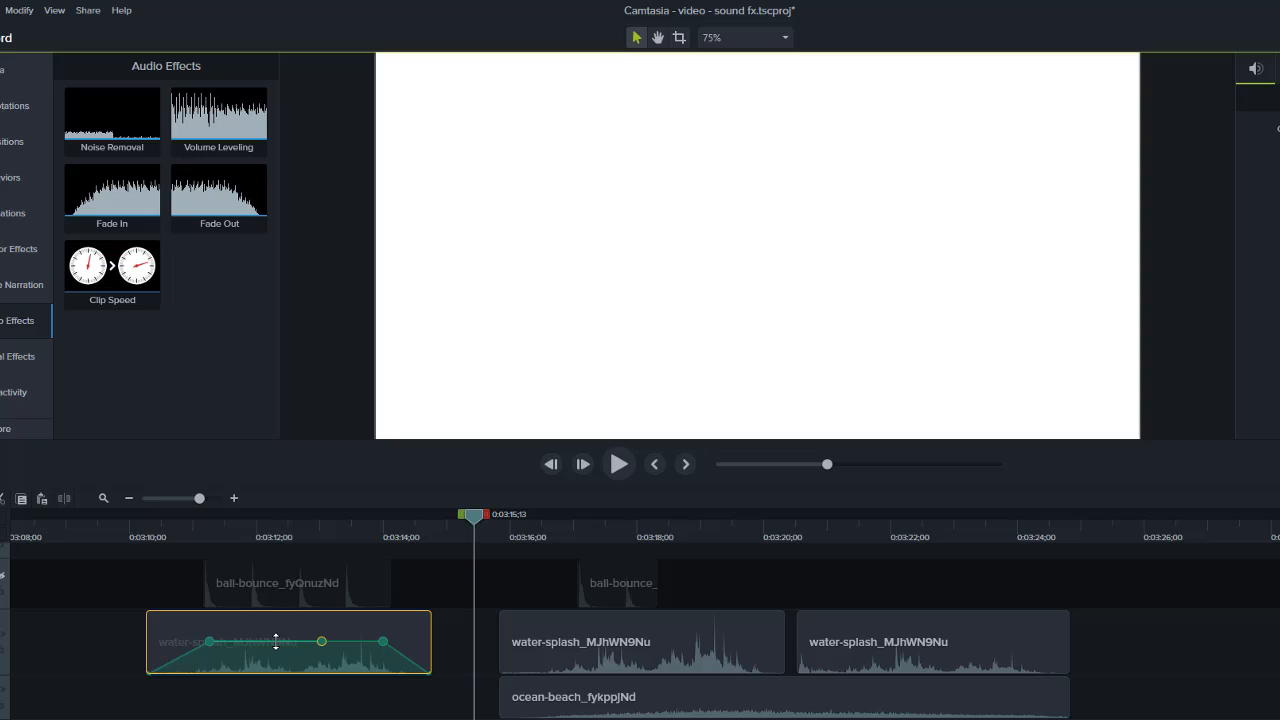
Lower and reshape the volume fade on the first water-splash clip, then select the first bell-bounce clip.
left_click_drag(276, 640, 276, 652)
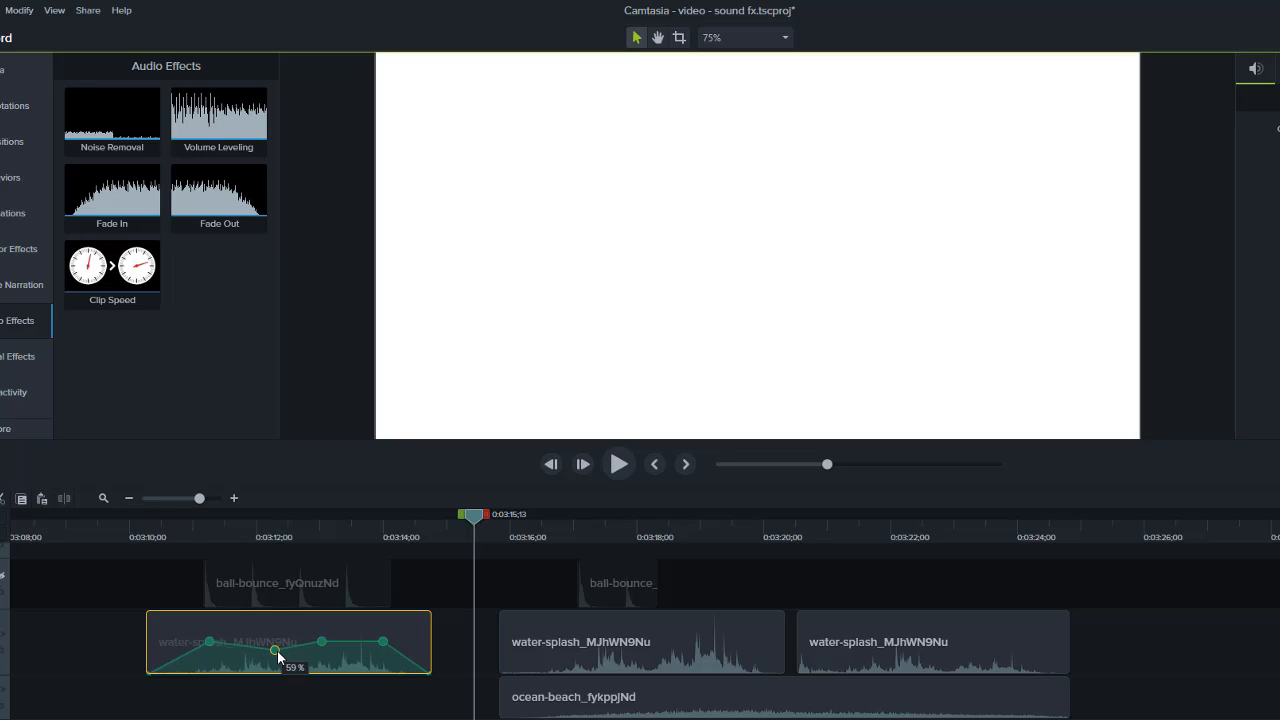
left_click_drag(278, 650, 244, 652)
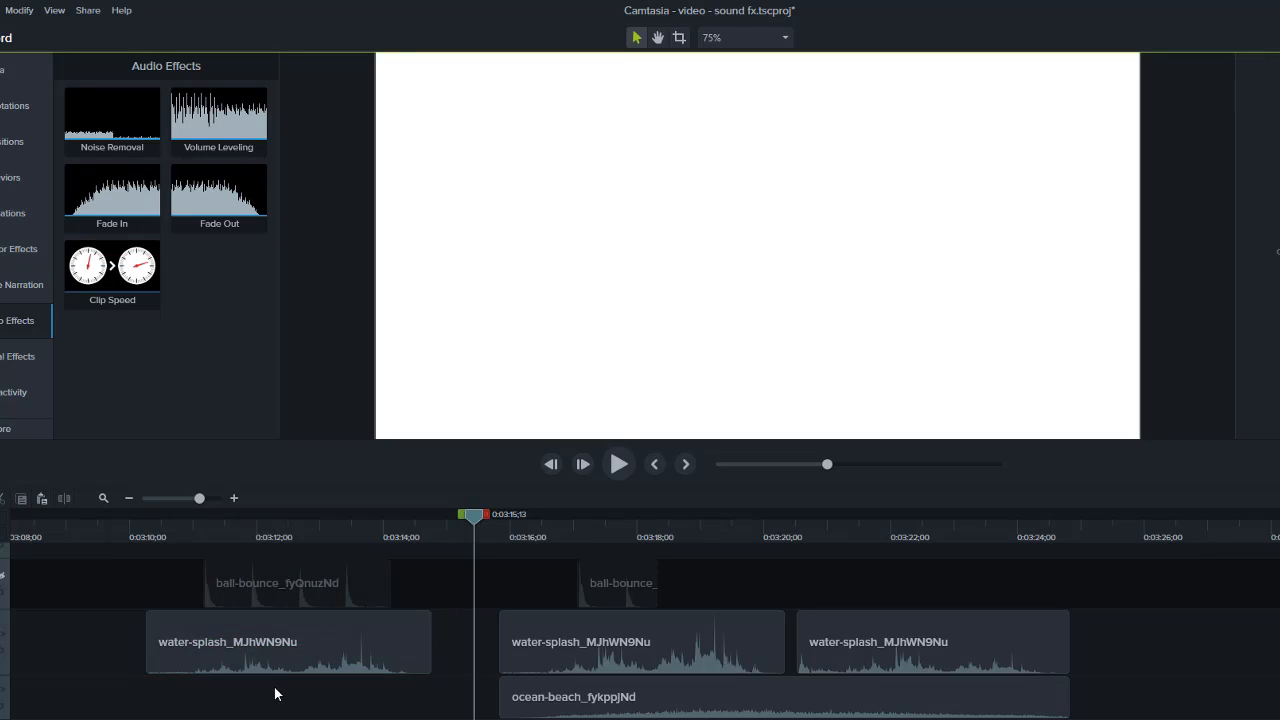
mouse_move(4, 578)
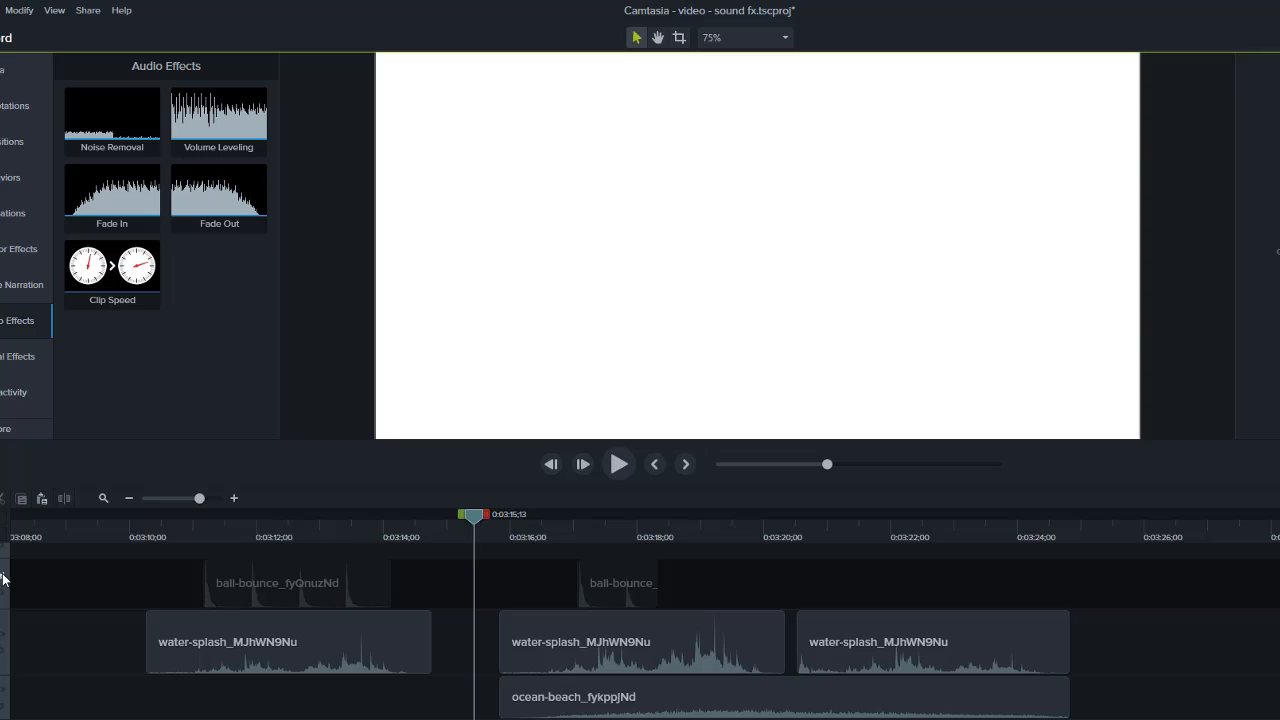
left_click(276, 584)
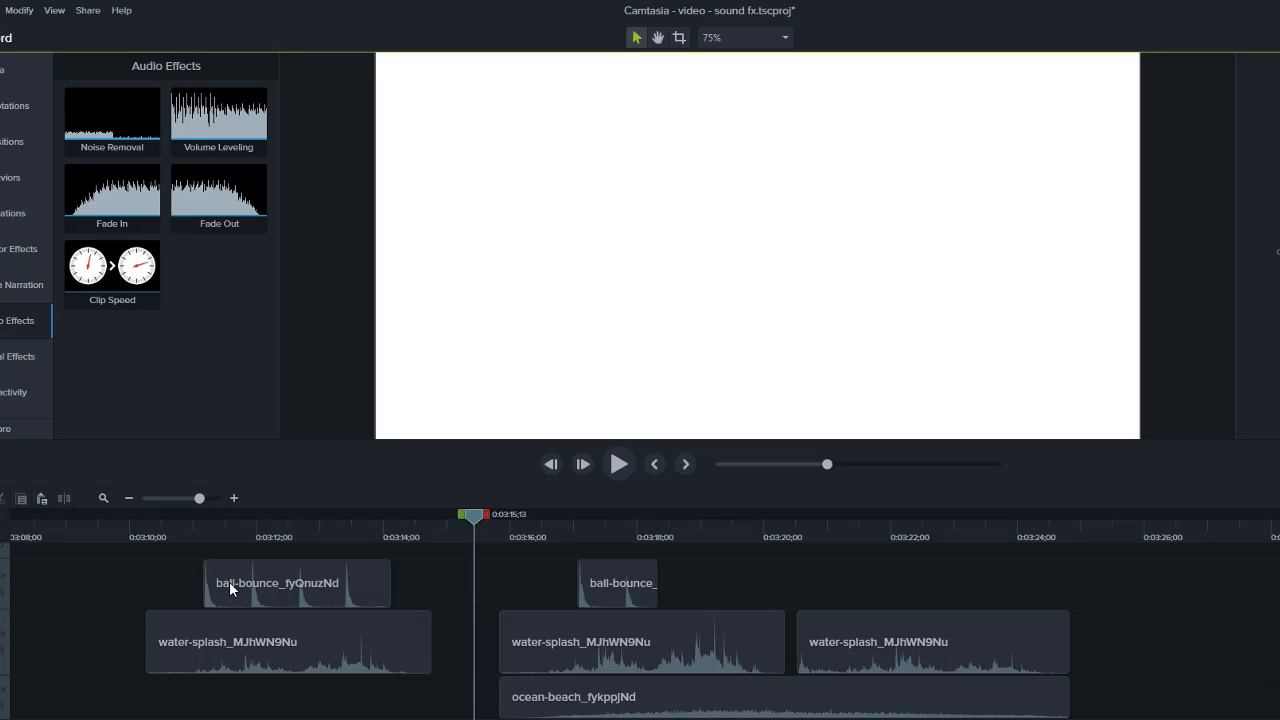
left_click(290, 584)
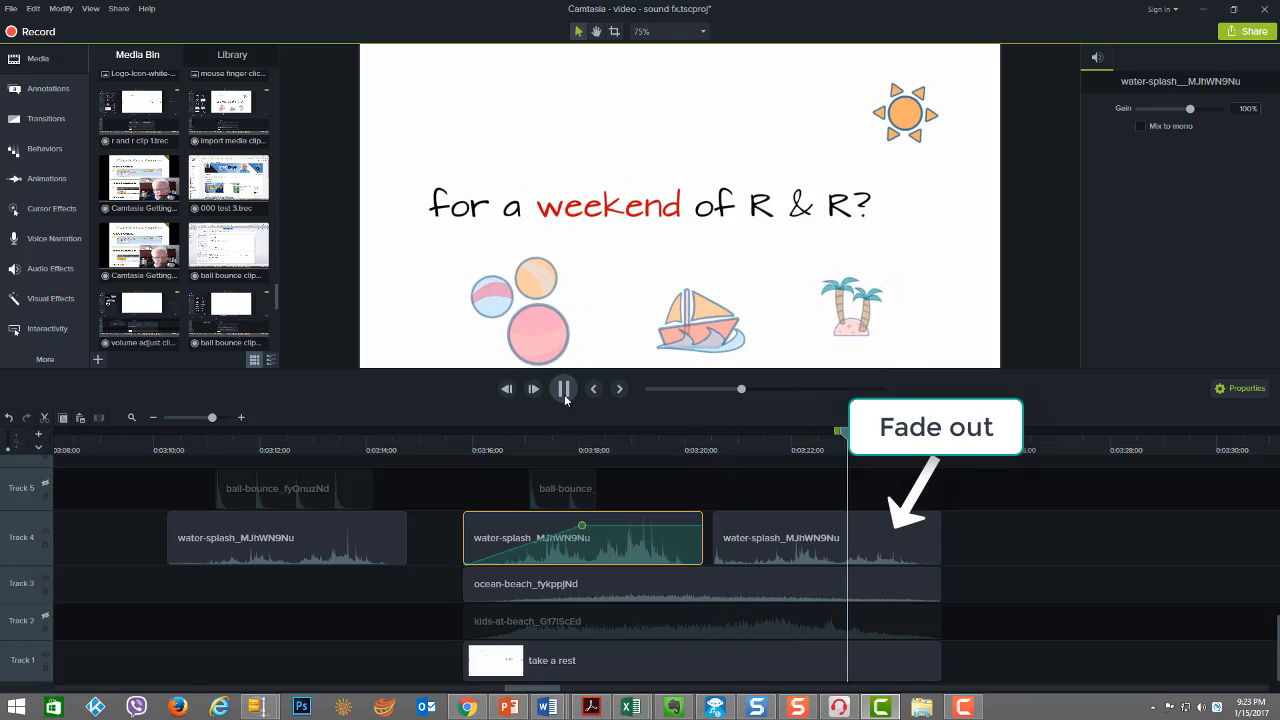
Shape volume points on the first bell-bounce clip into a ramp-up, ramp-down curve.
left_click(50, 268)
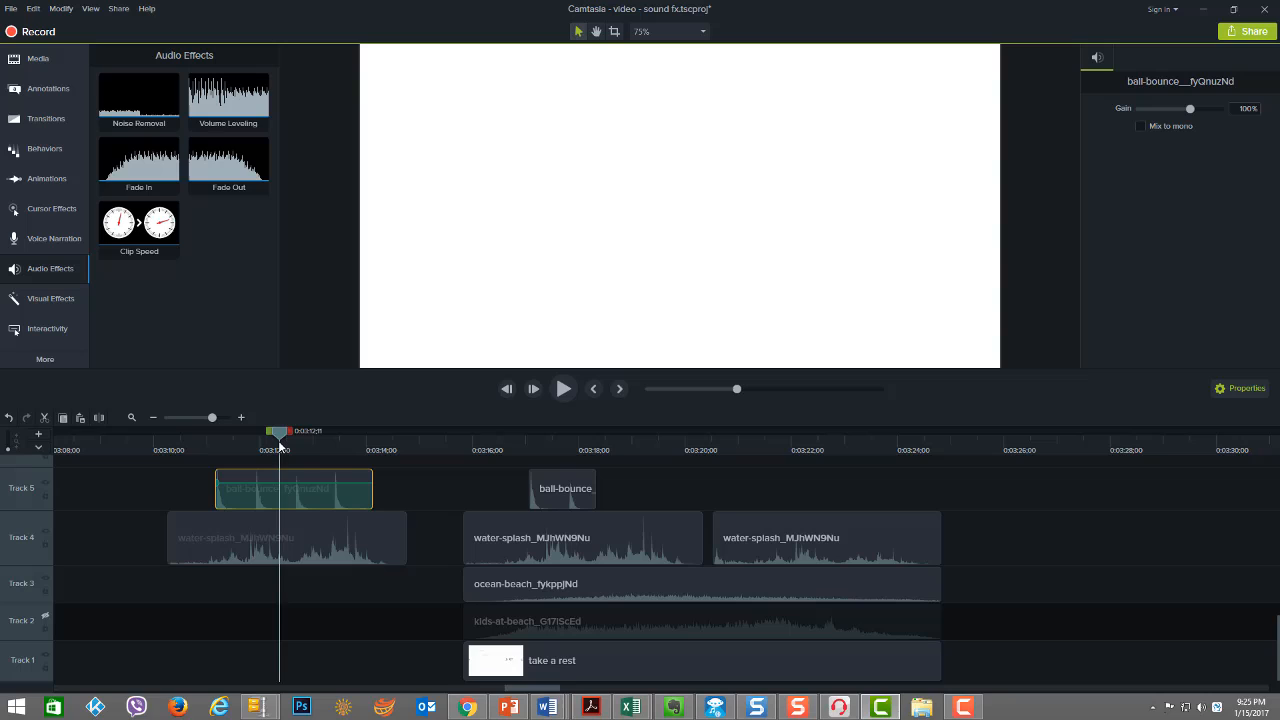
left_click_drag(280, 430, 340, 430)
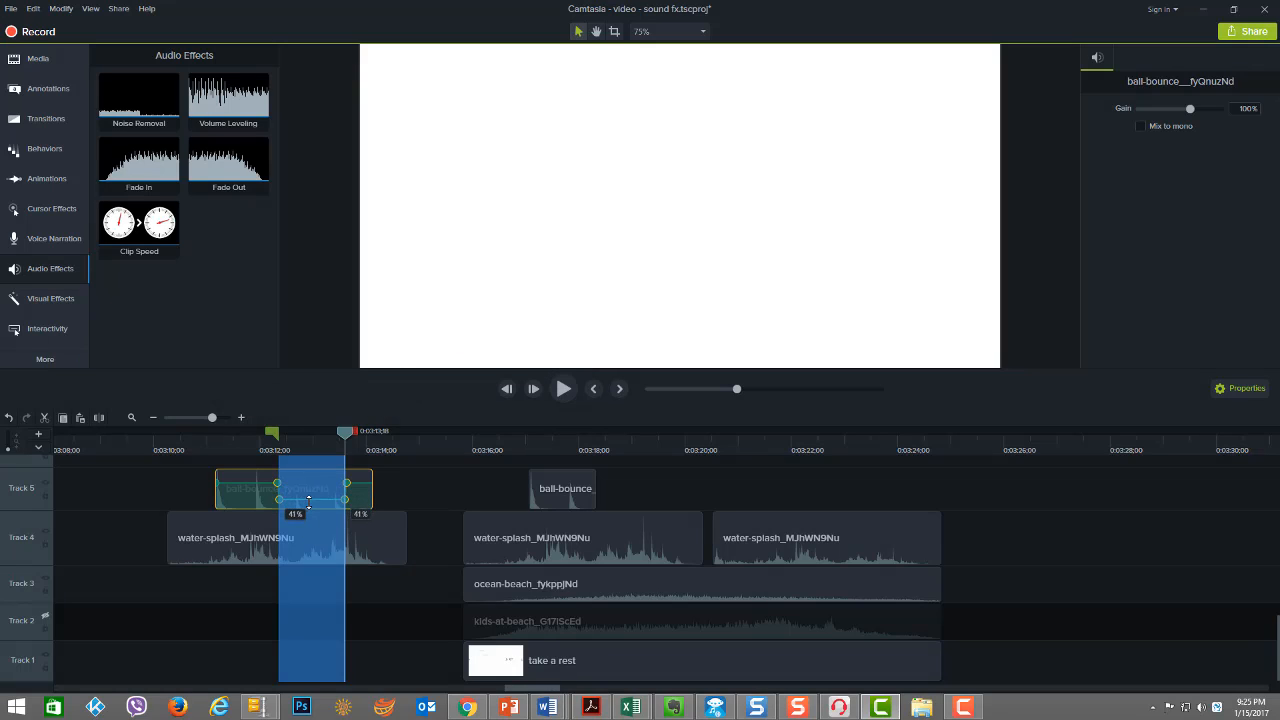
left_click_drag(310, 490, 330, 490)
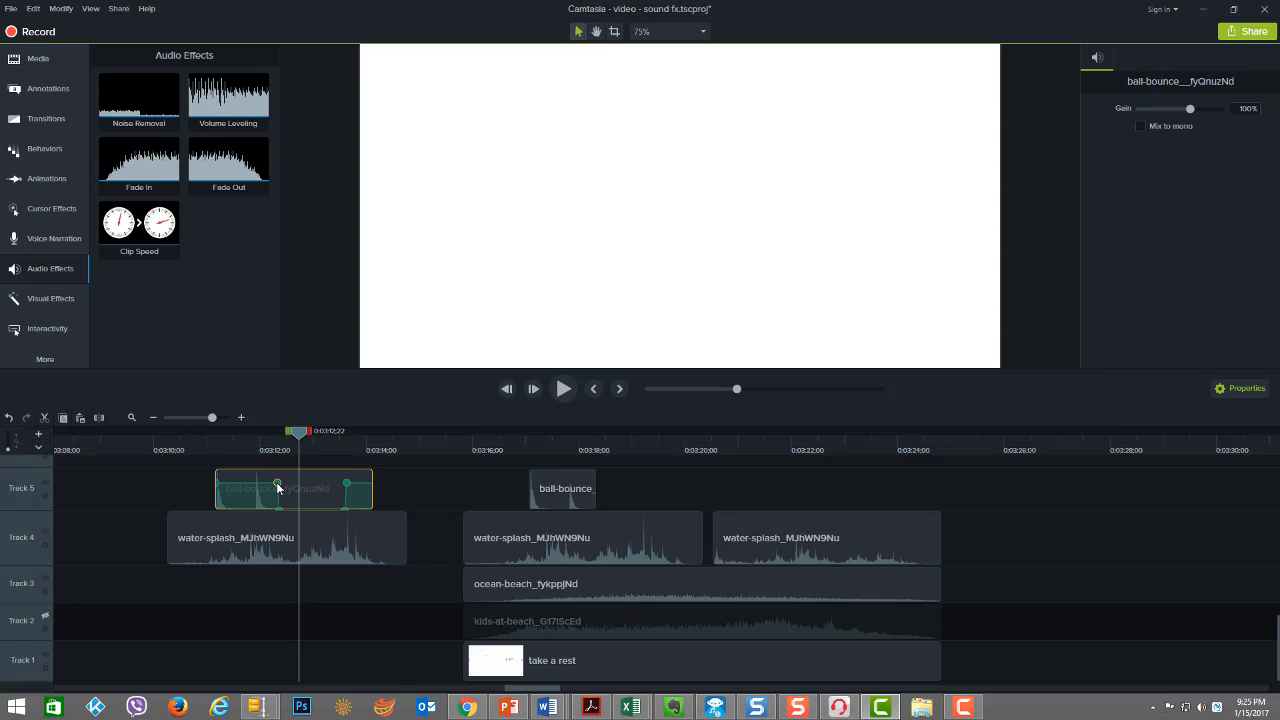
mouse_move(324, 488)
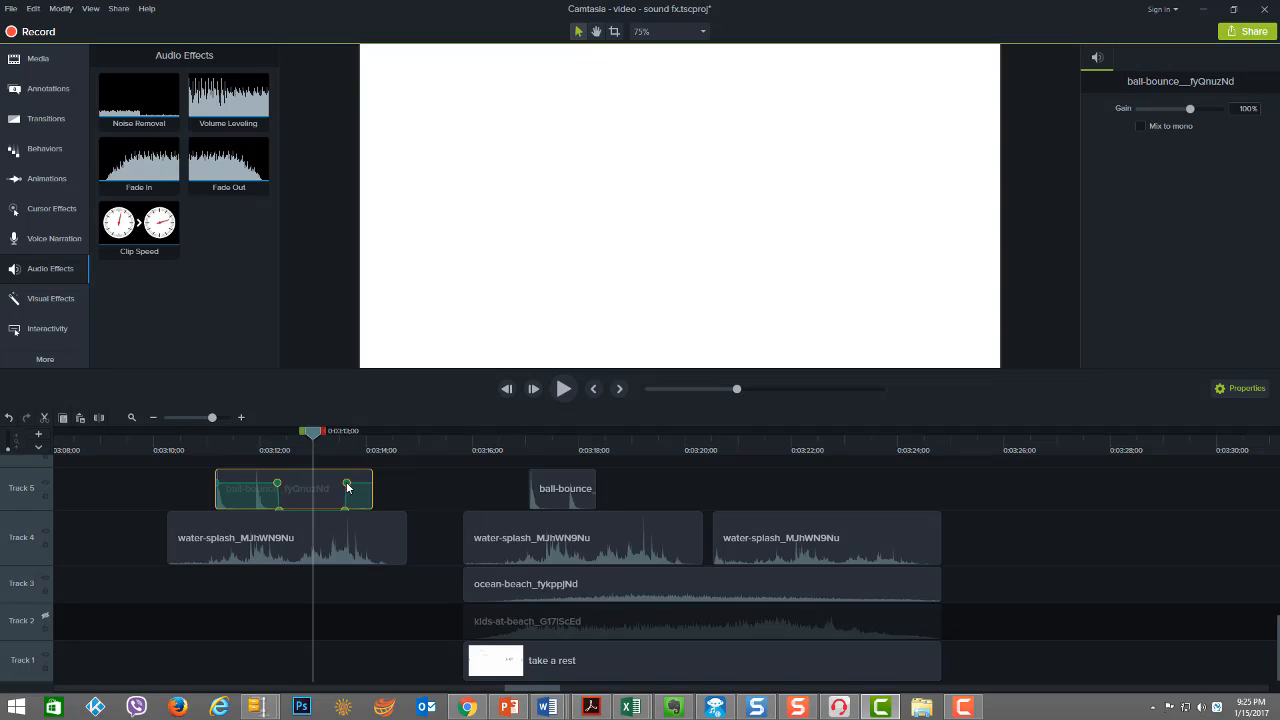
left_click_drag(312, 432, 300, 432)
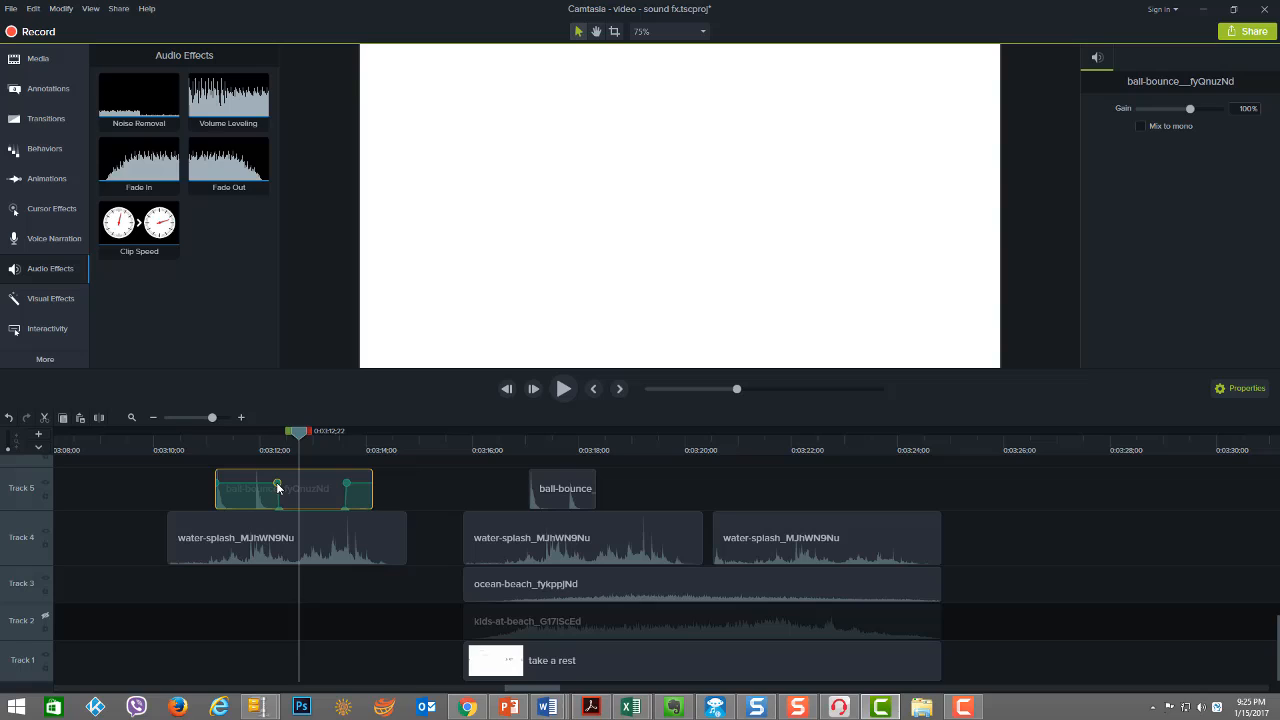
mouse_move(324, 490)
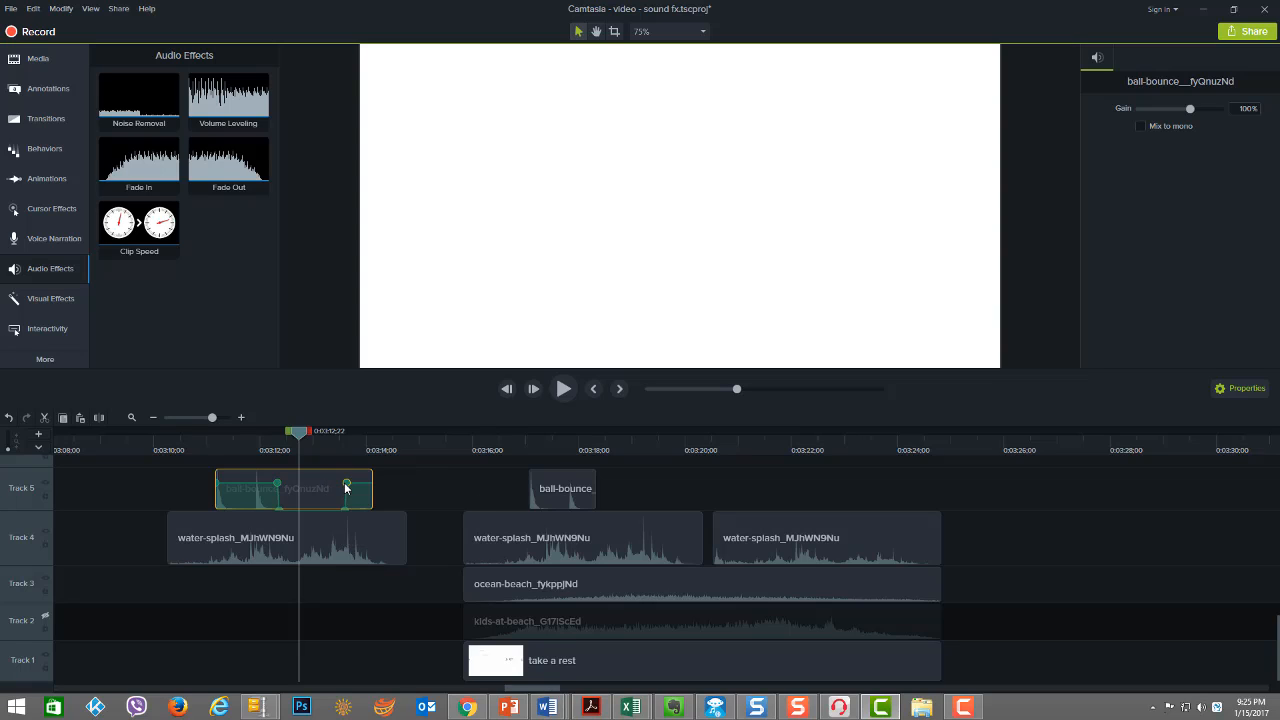
right_click(348, 482)
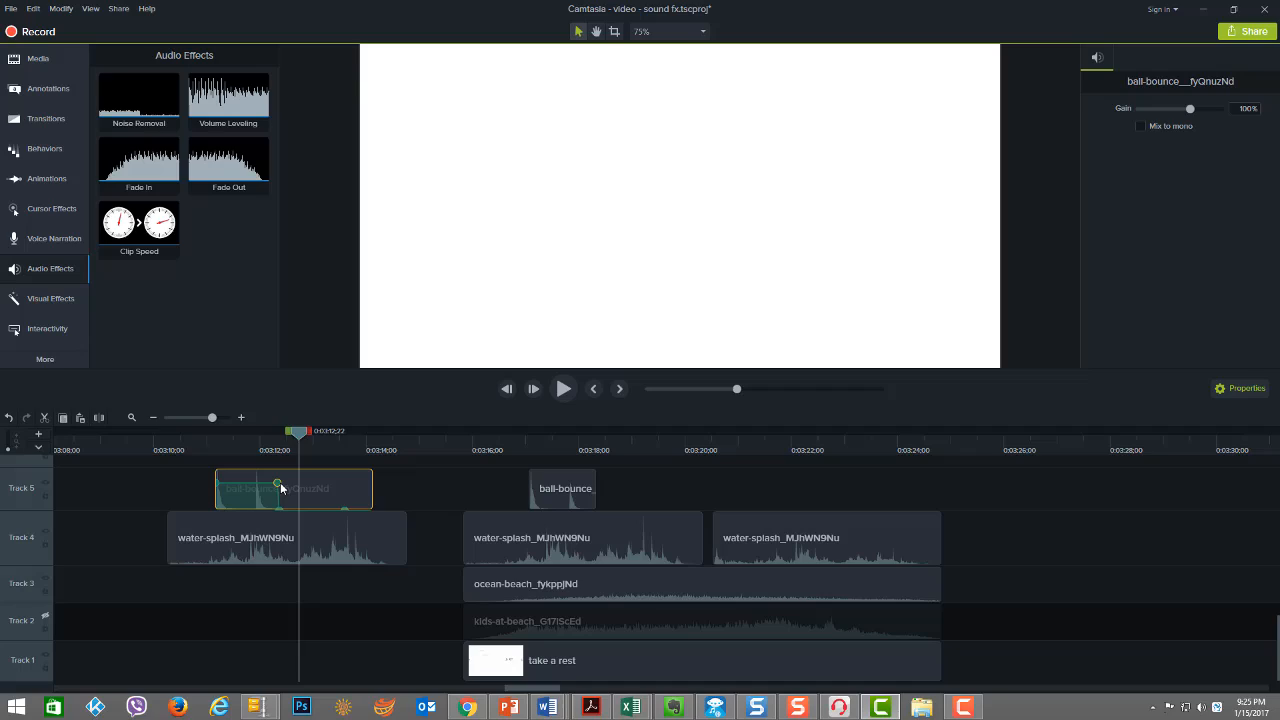
right_click(284, 488)
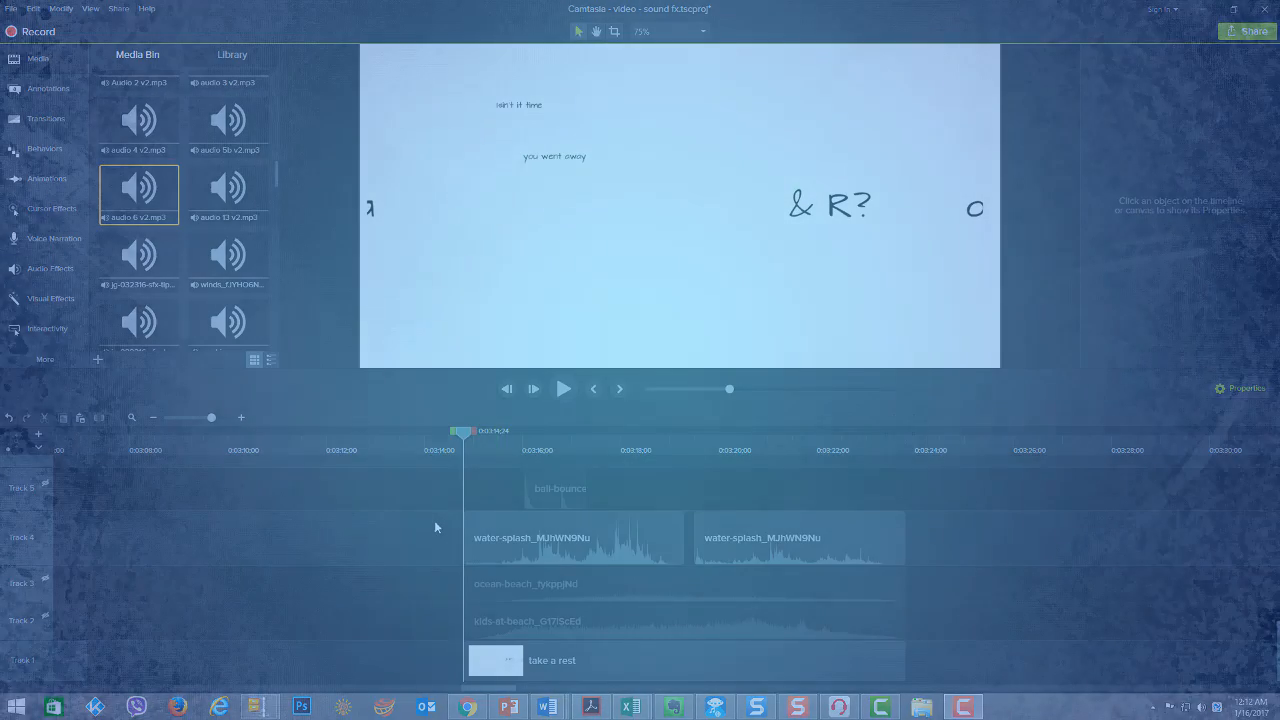
Give the water-splash clip a gradual fade-in and play the timeline back.
left_click(800, 536)
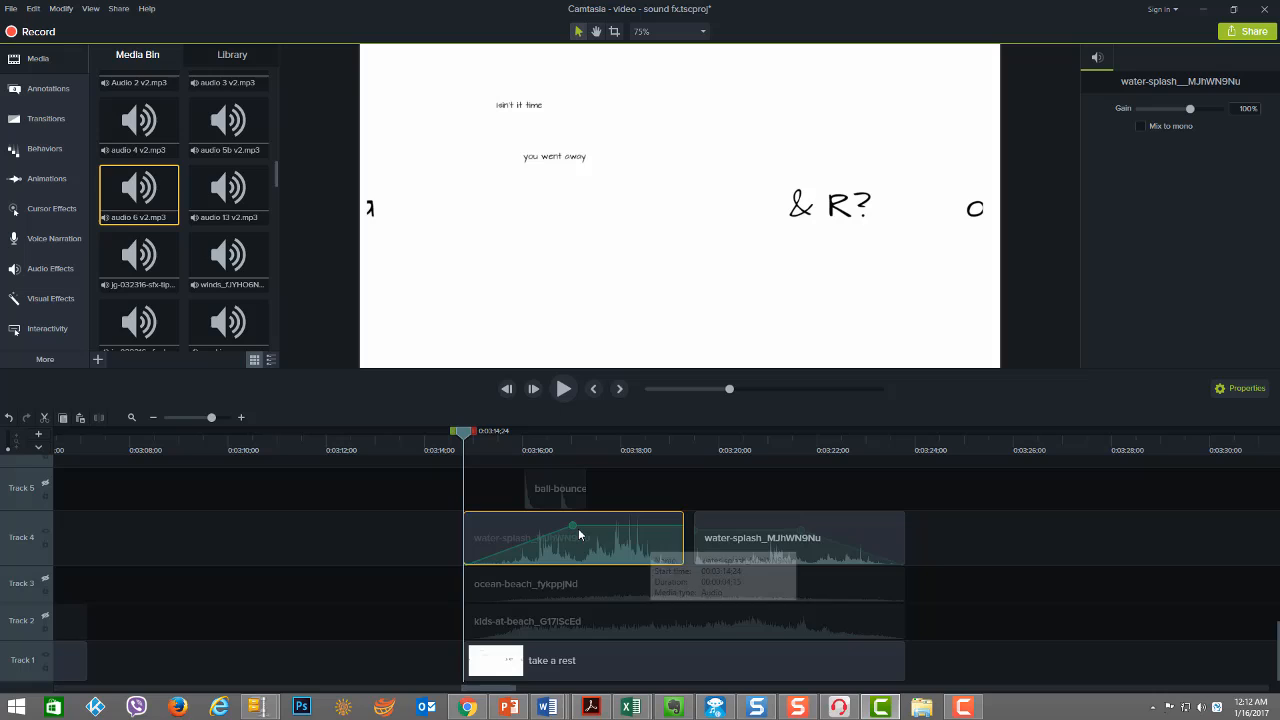
mouse_move(564, 388)
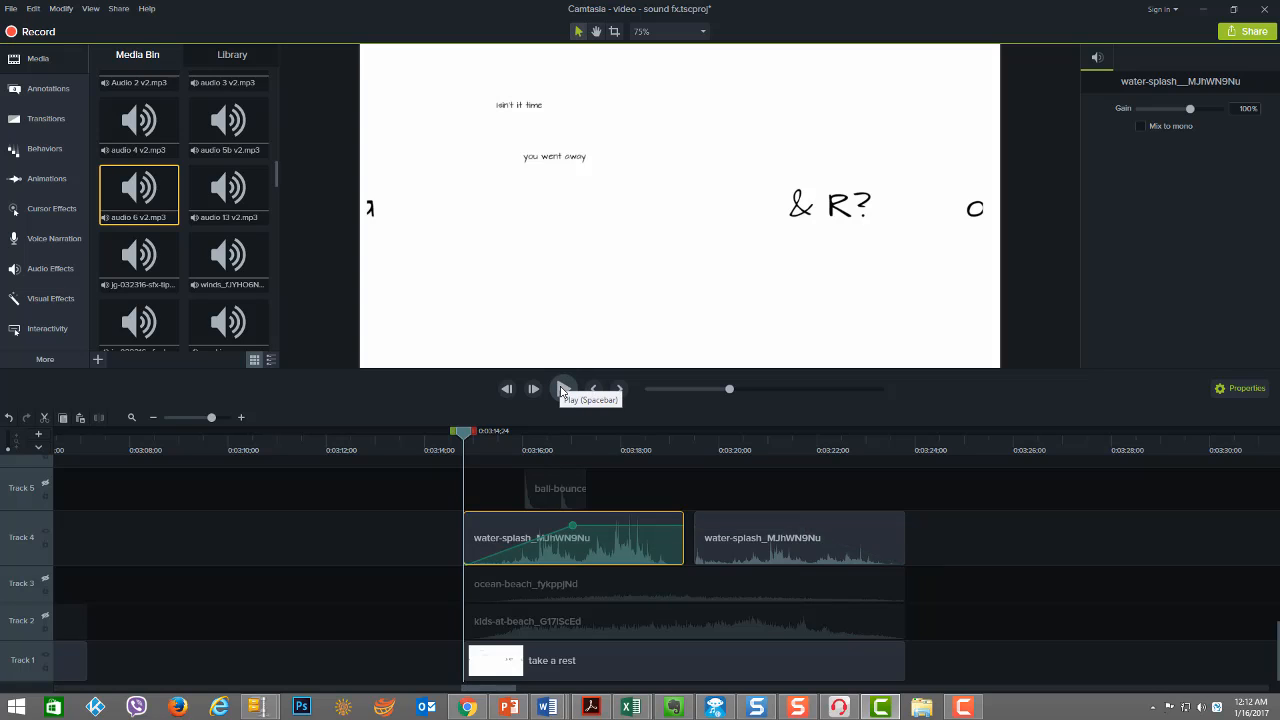
left_click(532, 388)
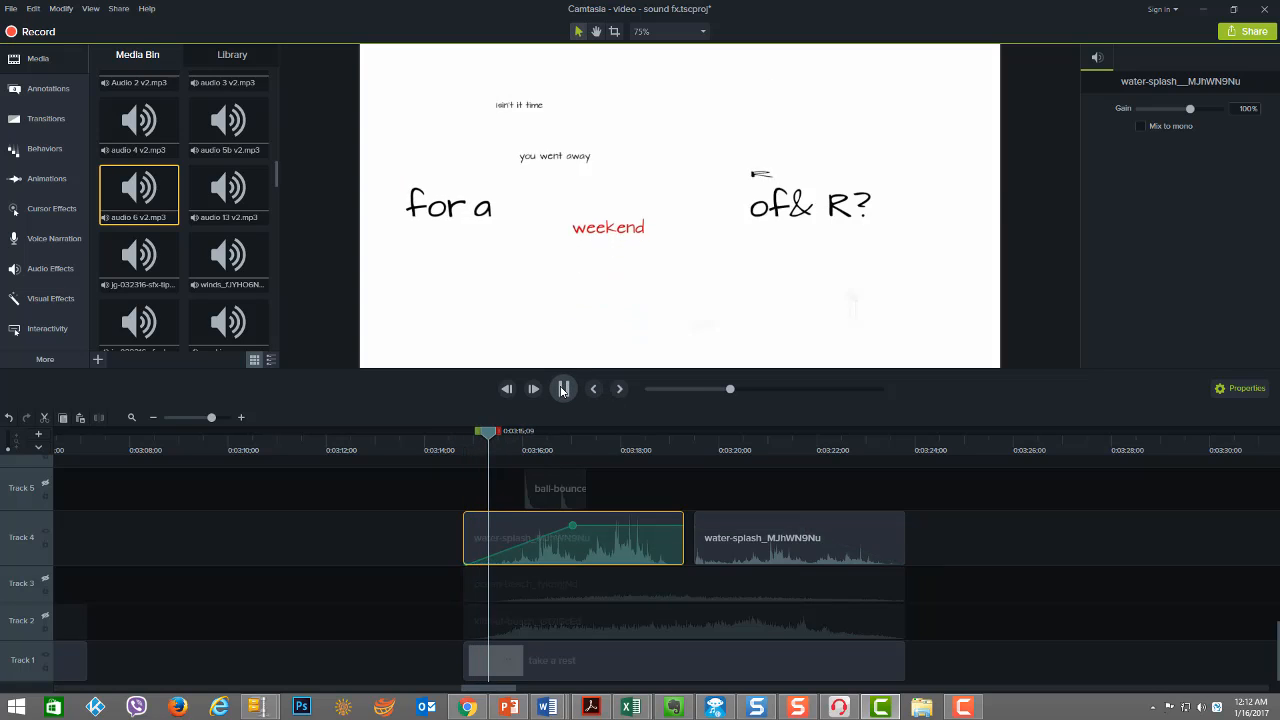
left_click(532, 388)
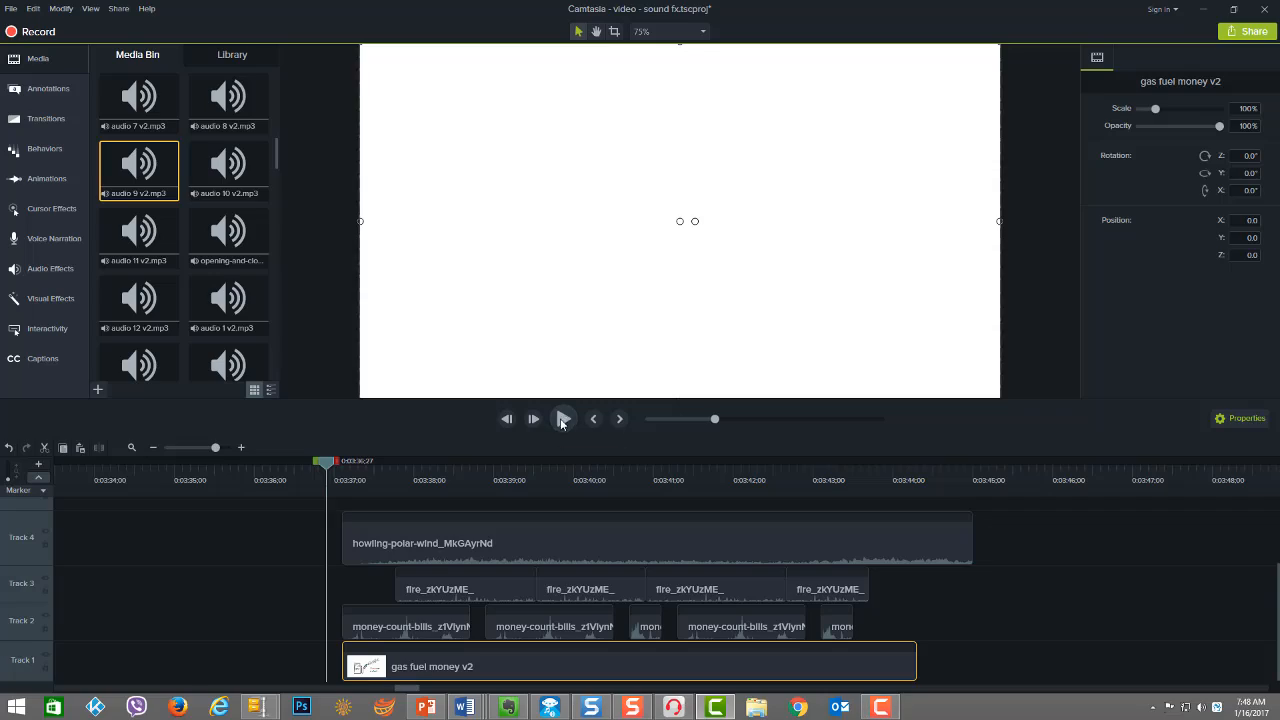
left_click(564, 420)
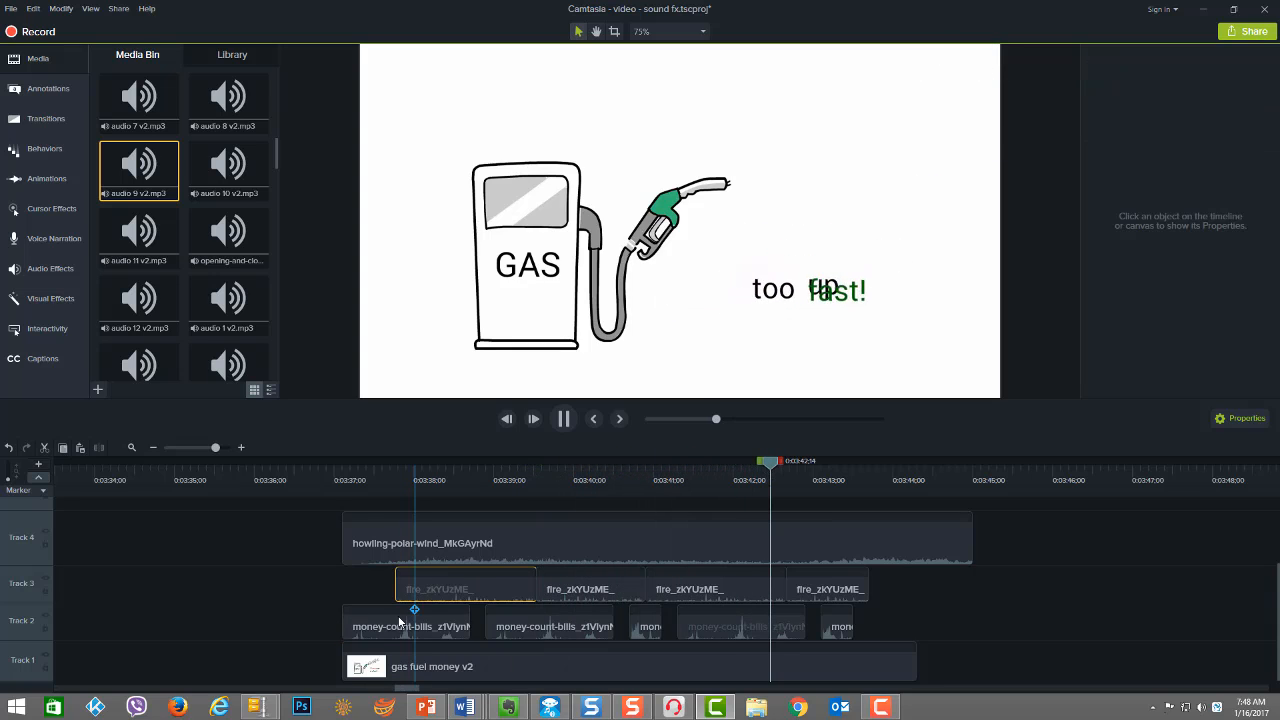
left_click(404, 620)
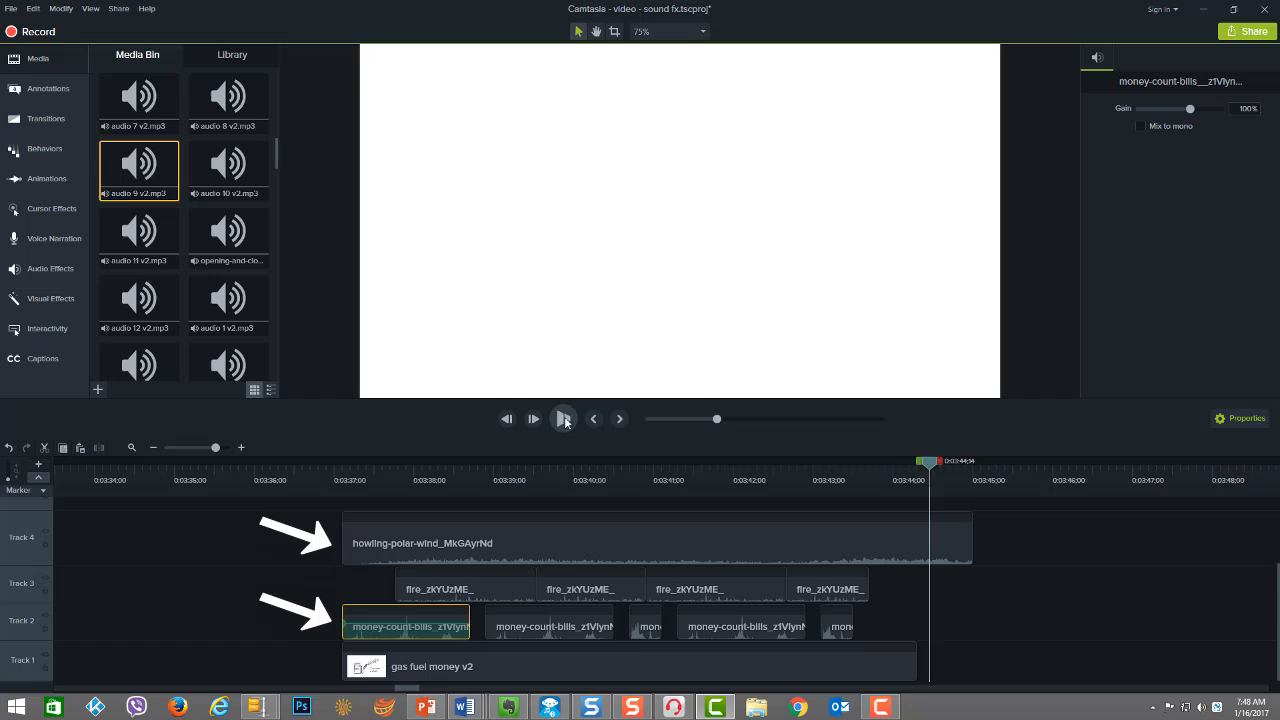
left_click(564, 418)
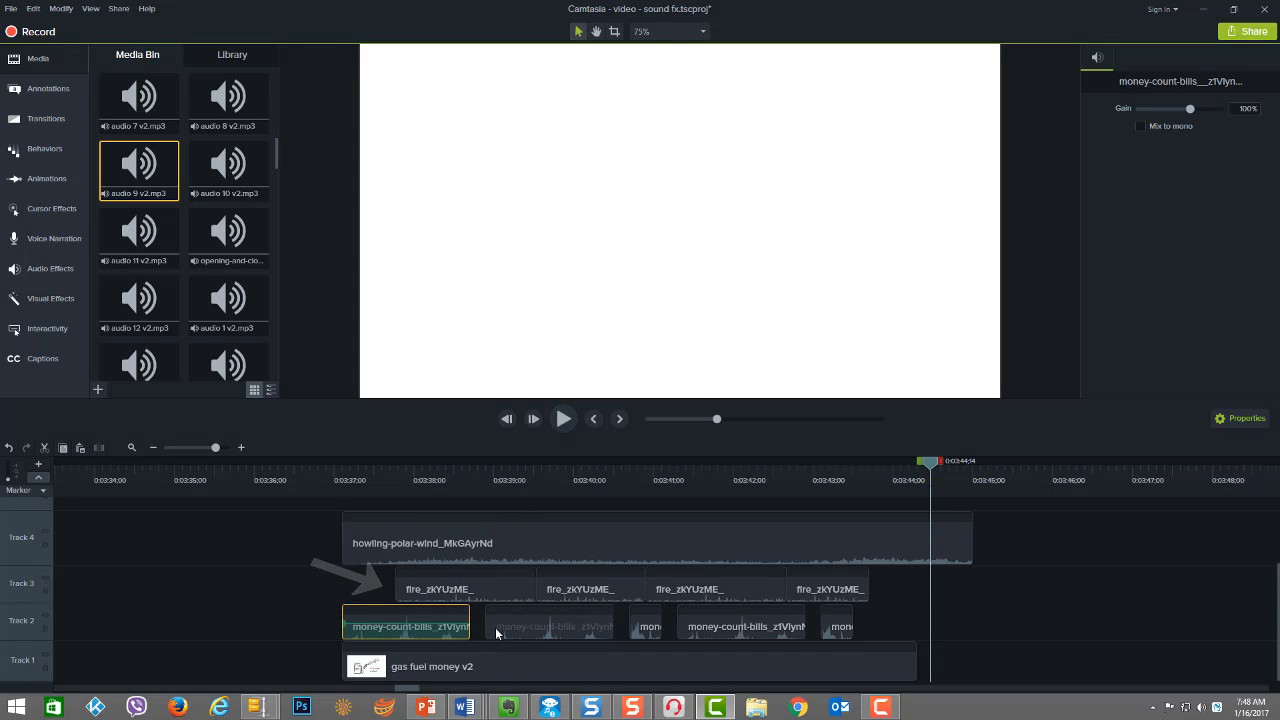
left_click(656, 540)
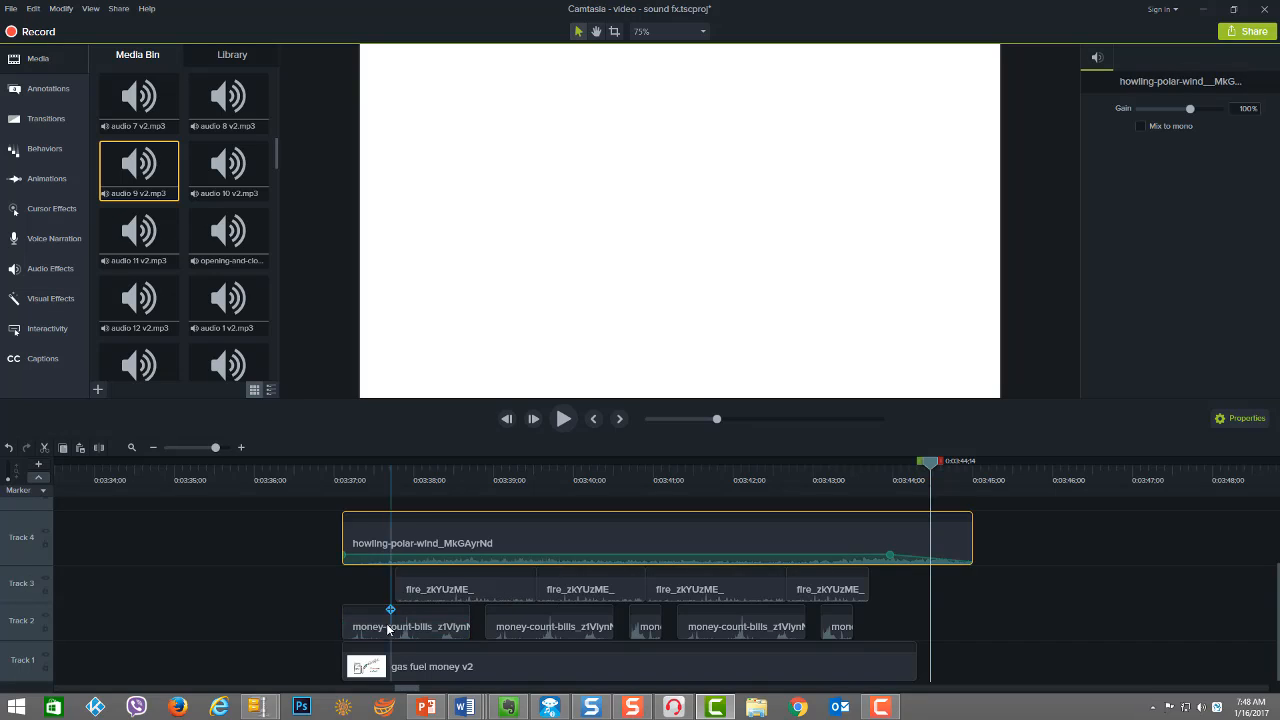
left_click(464, 588)
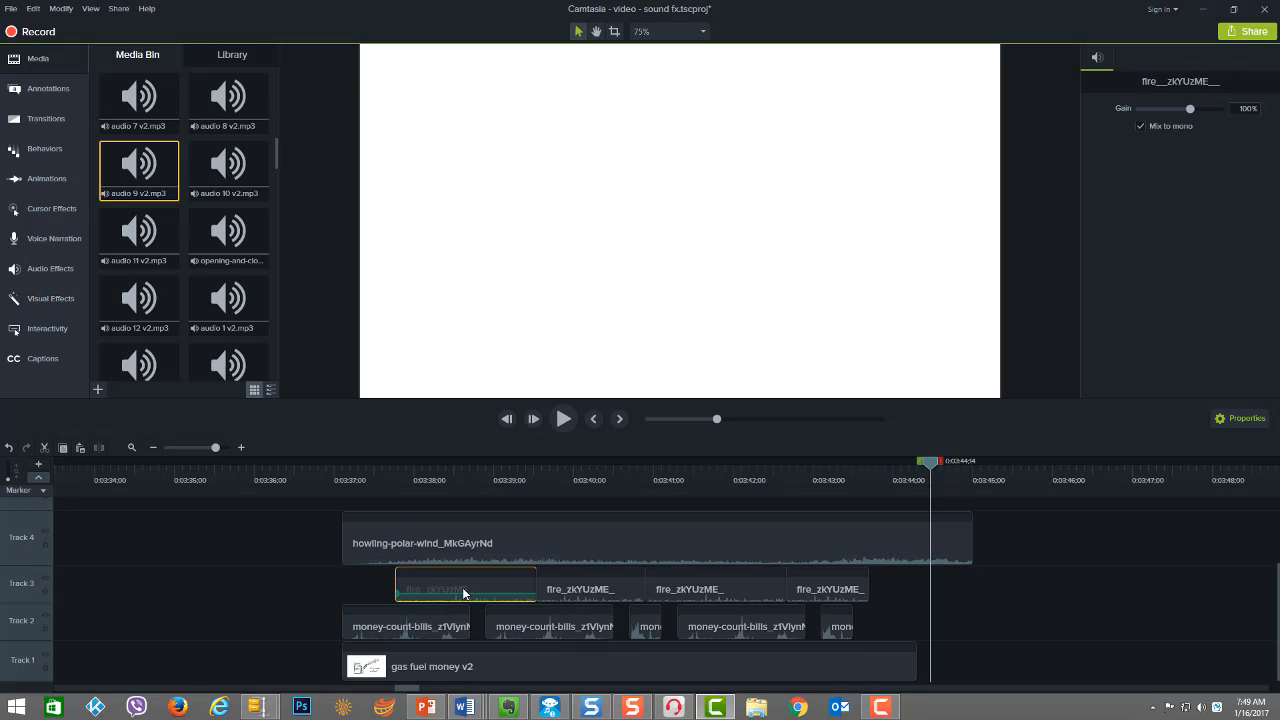
left_click(716, 588)
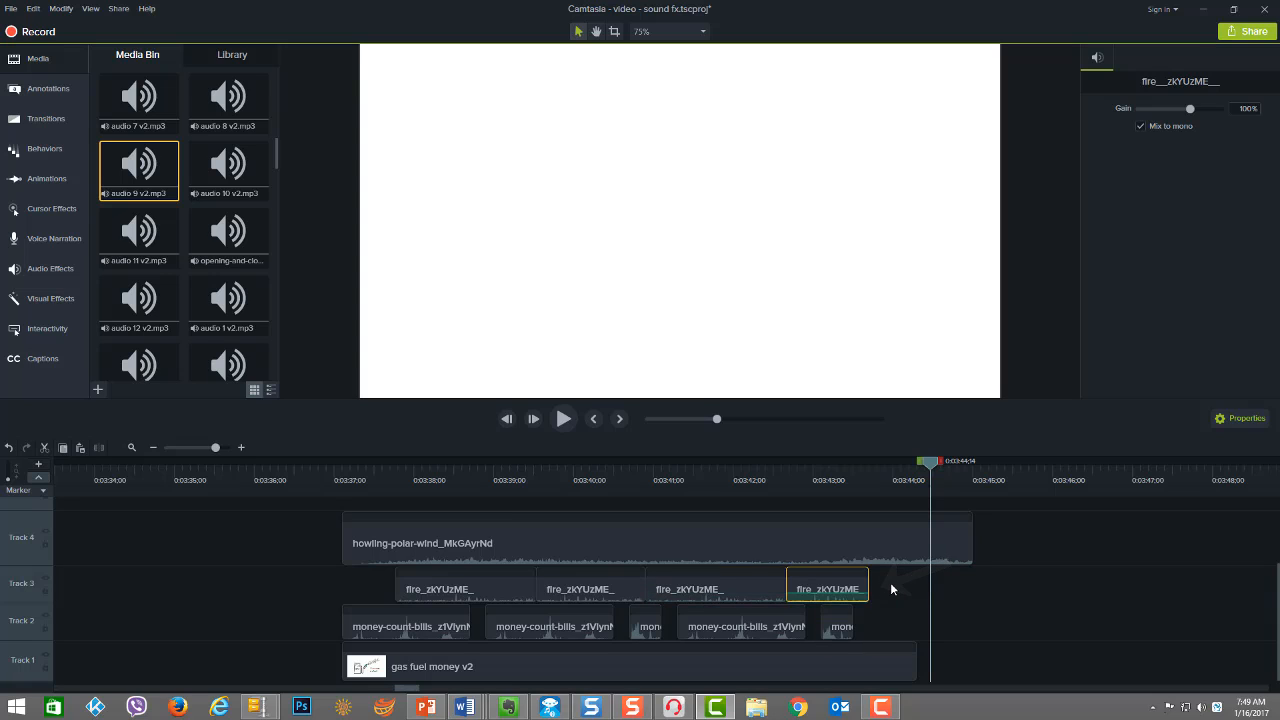
left_click(836, 624)
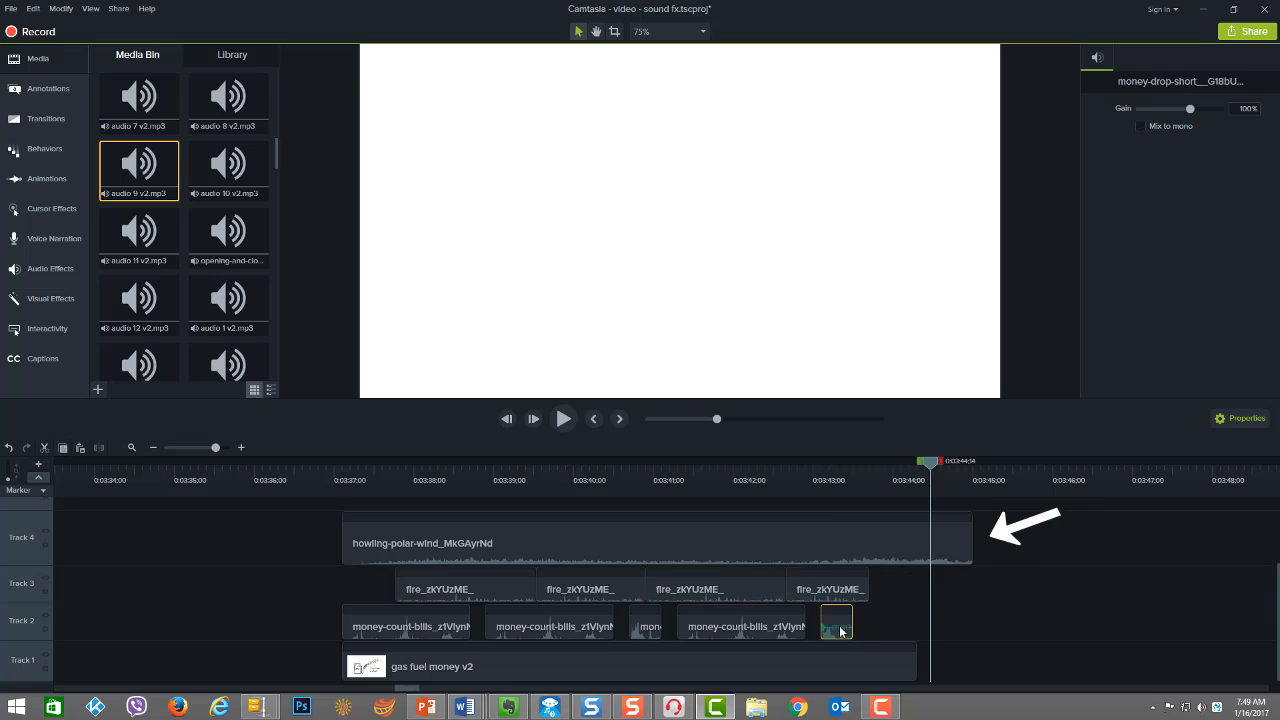
left_click(824, 584)
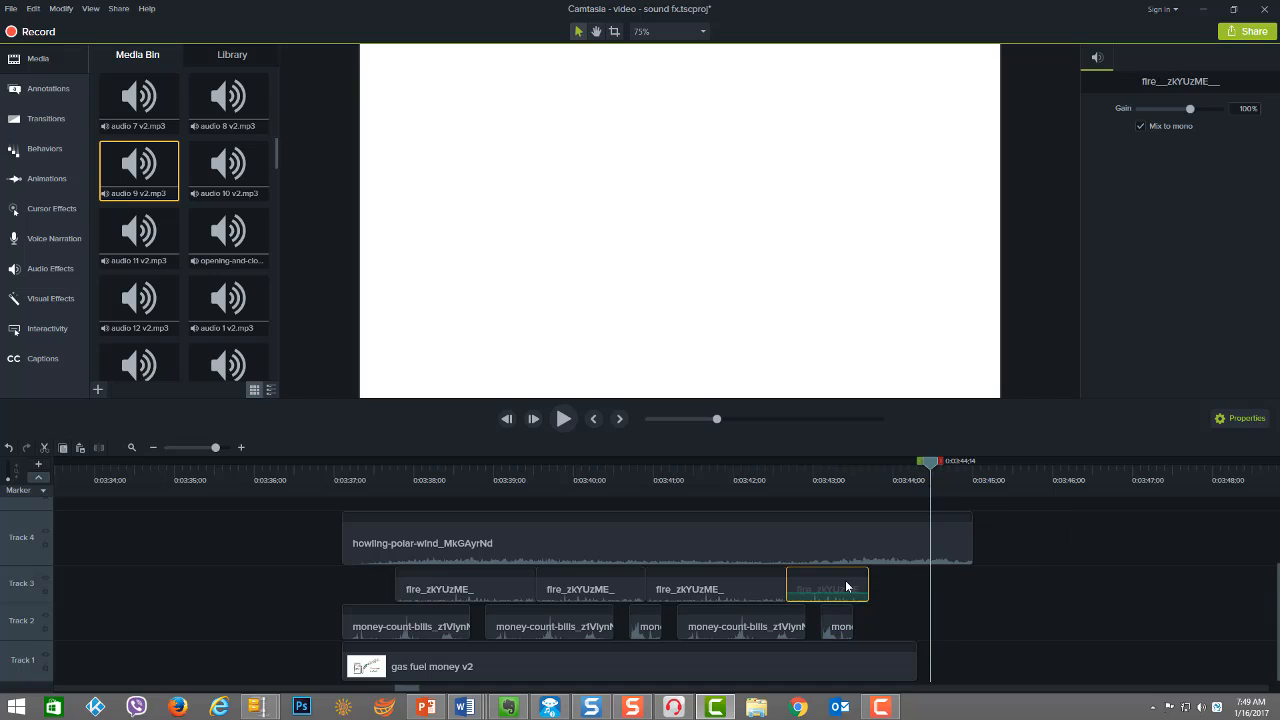
left_click(656, 544)
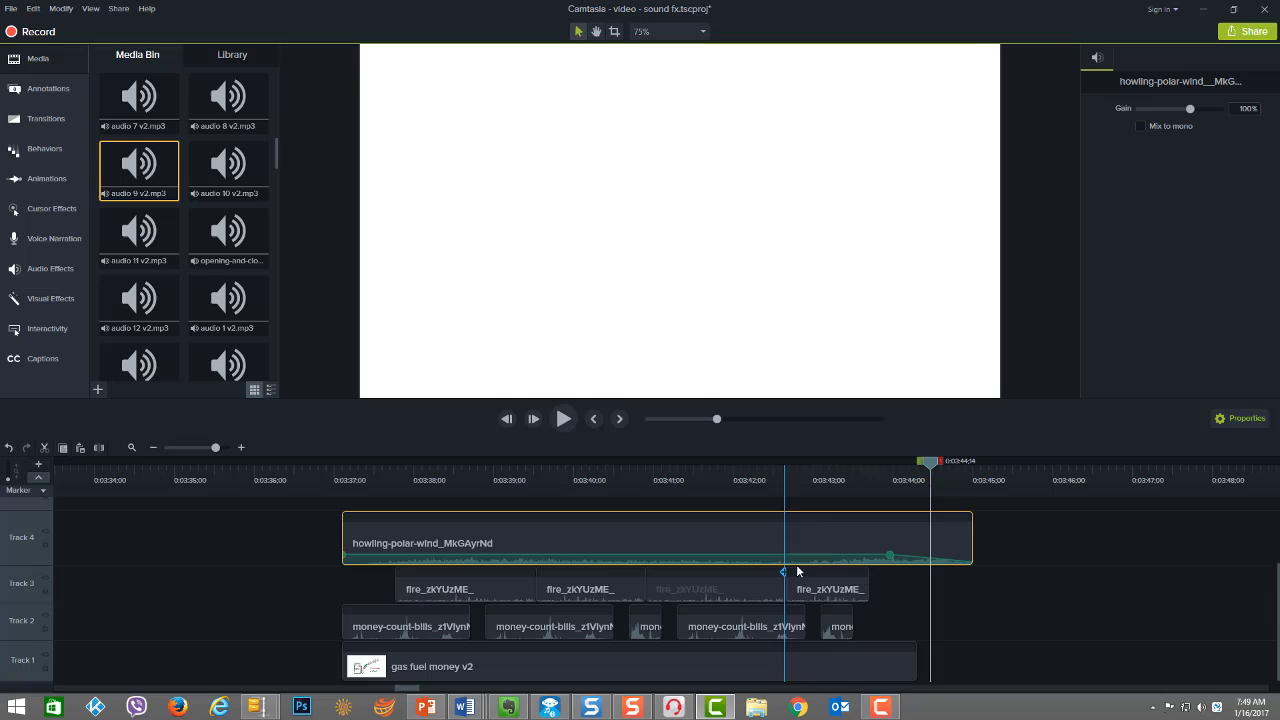
mouse_move(830, 588)
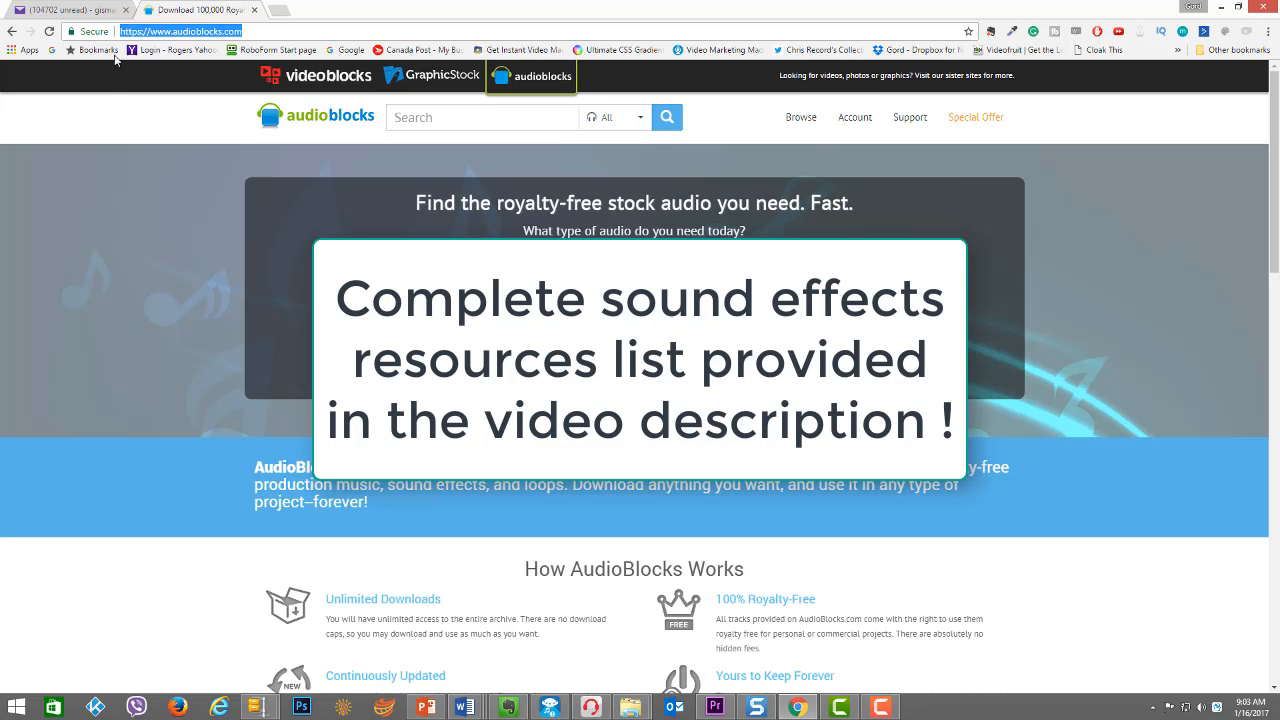
Search AudioBlocks sound effects for 'water splash' and browse the results.
scroll("down", 3)
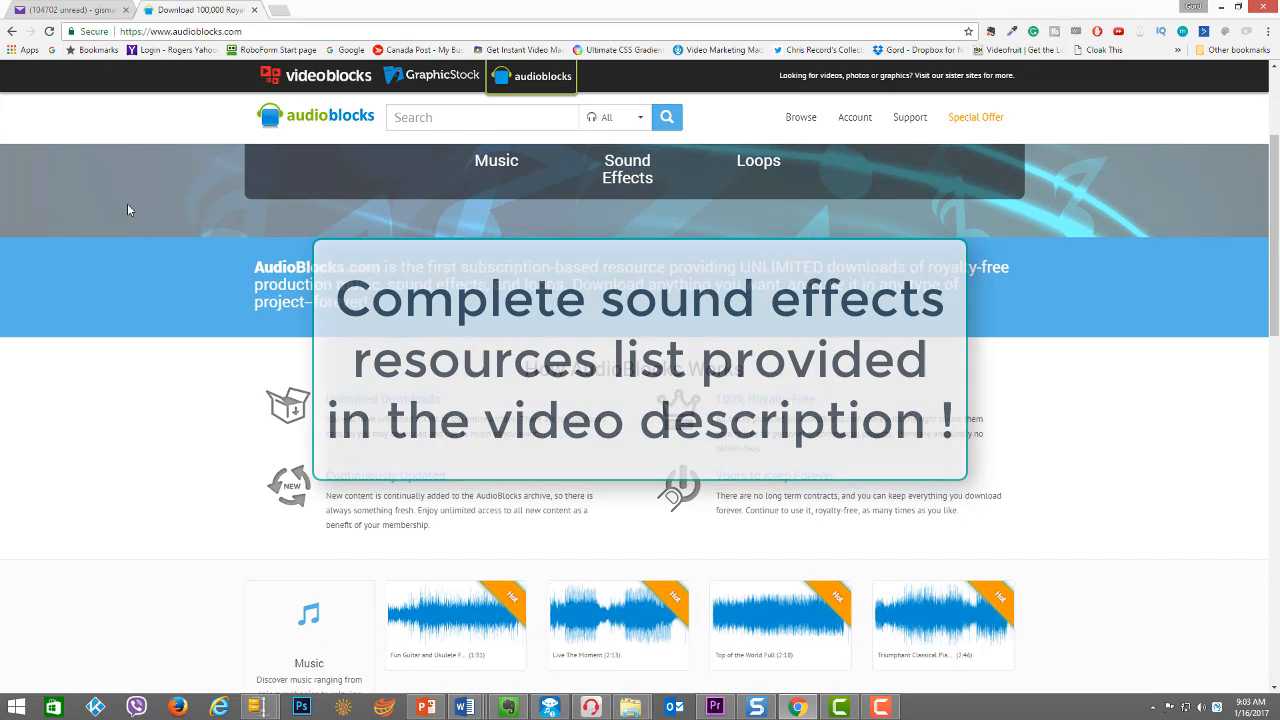
scroll("up", 3)
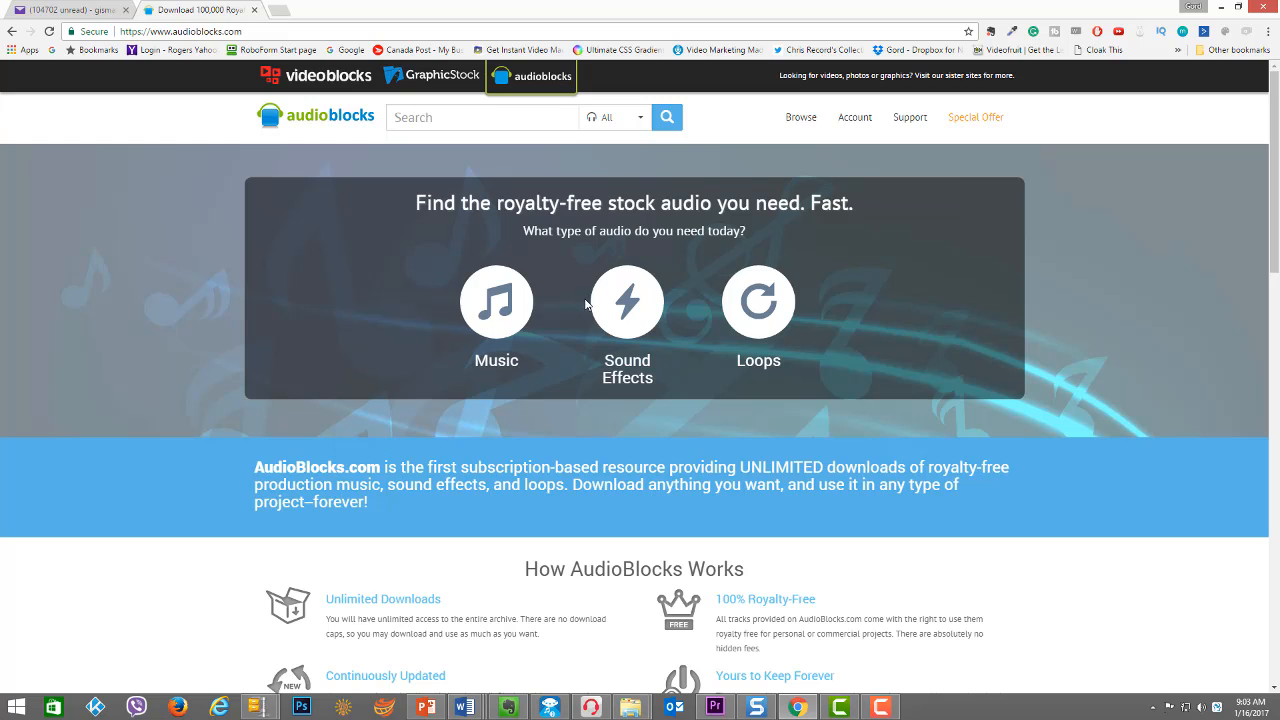
left_click(628, 300)
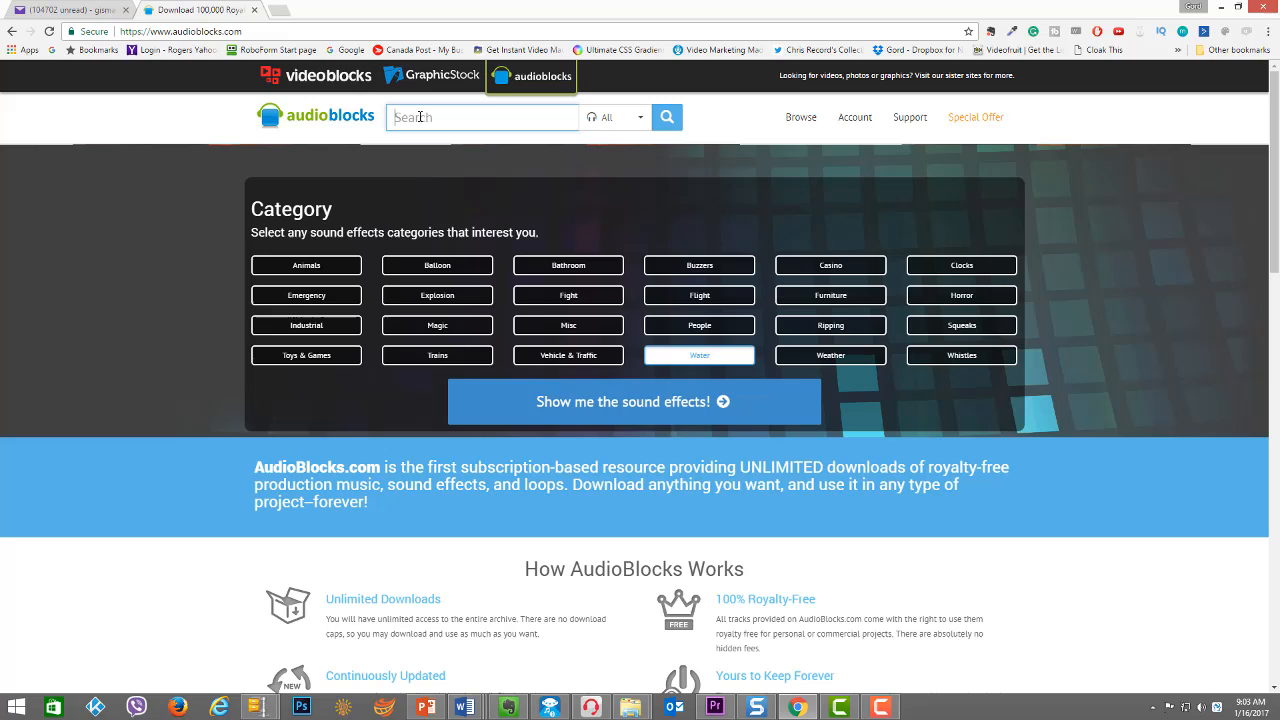
type("water s")
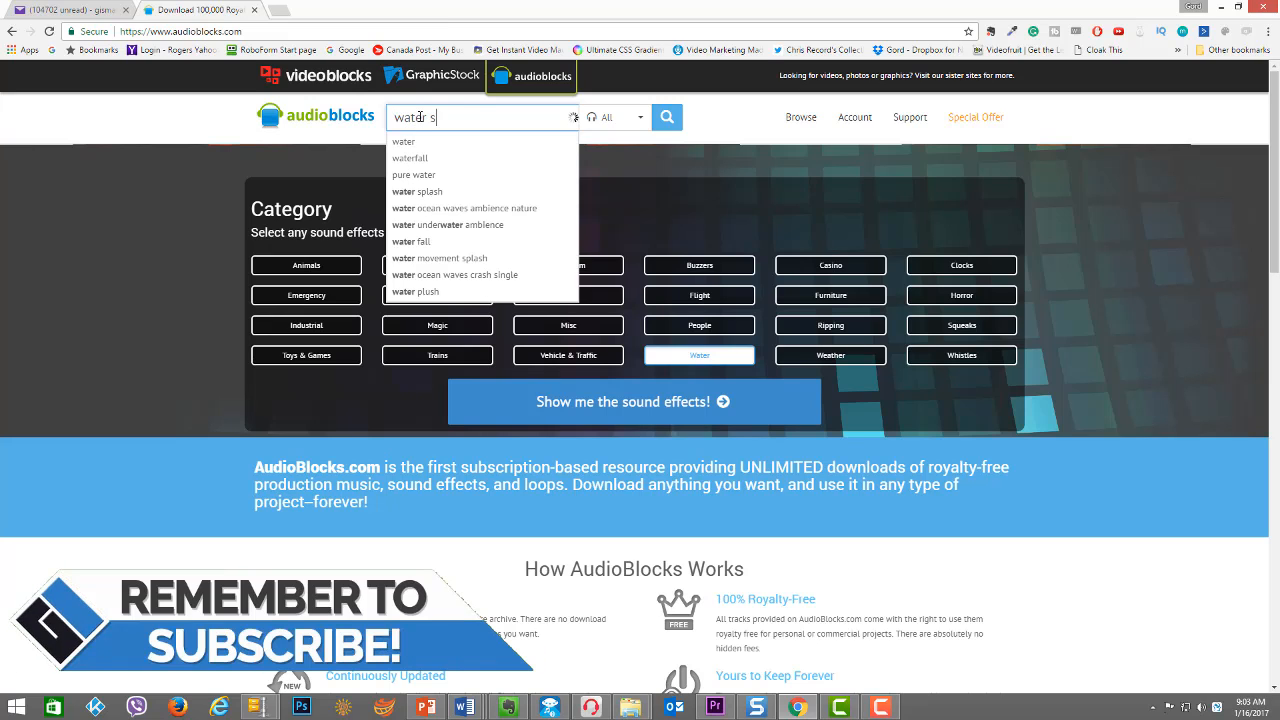
left_click(416, 192)
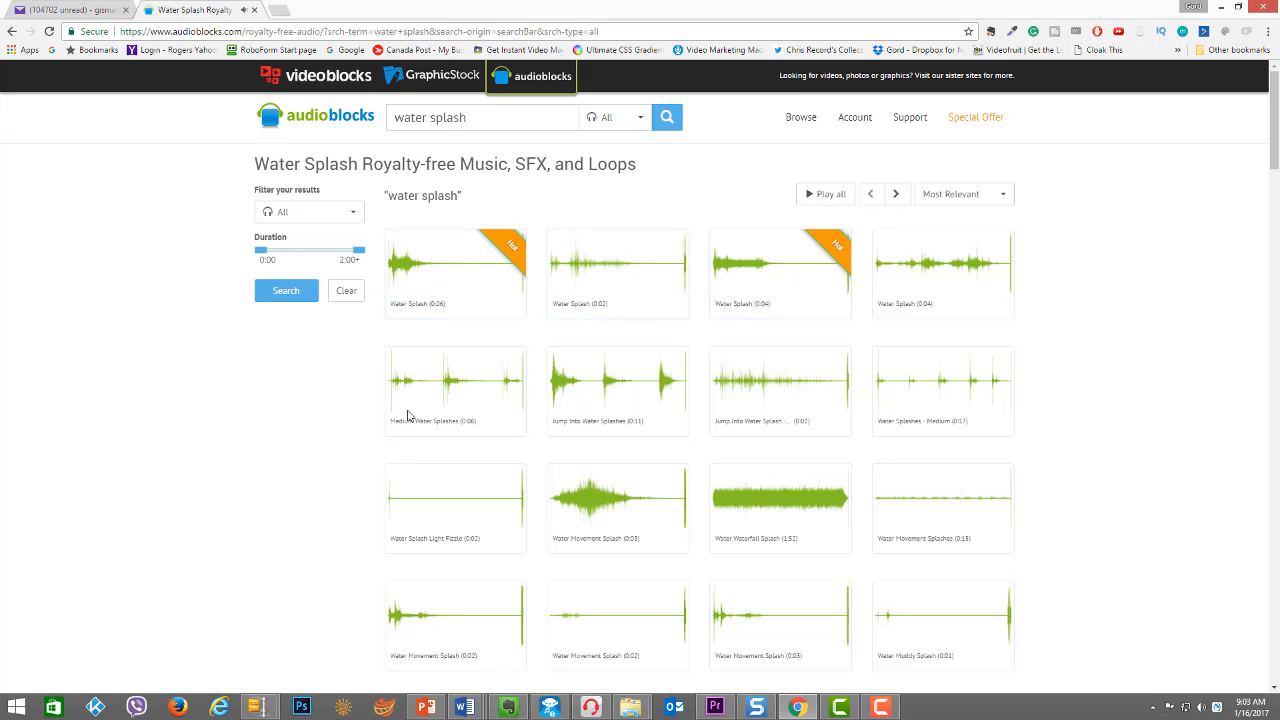
scroll("down", 3)
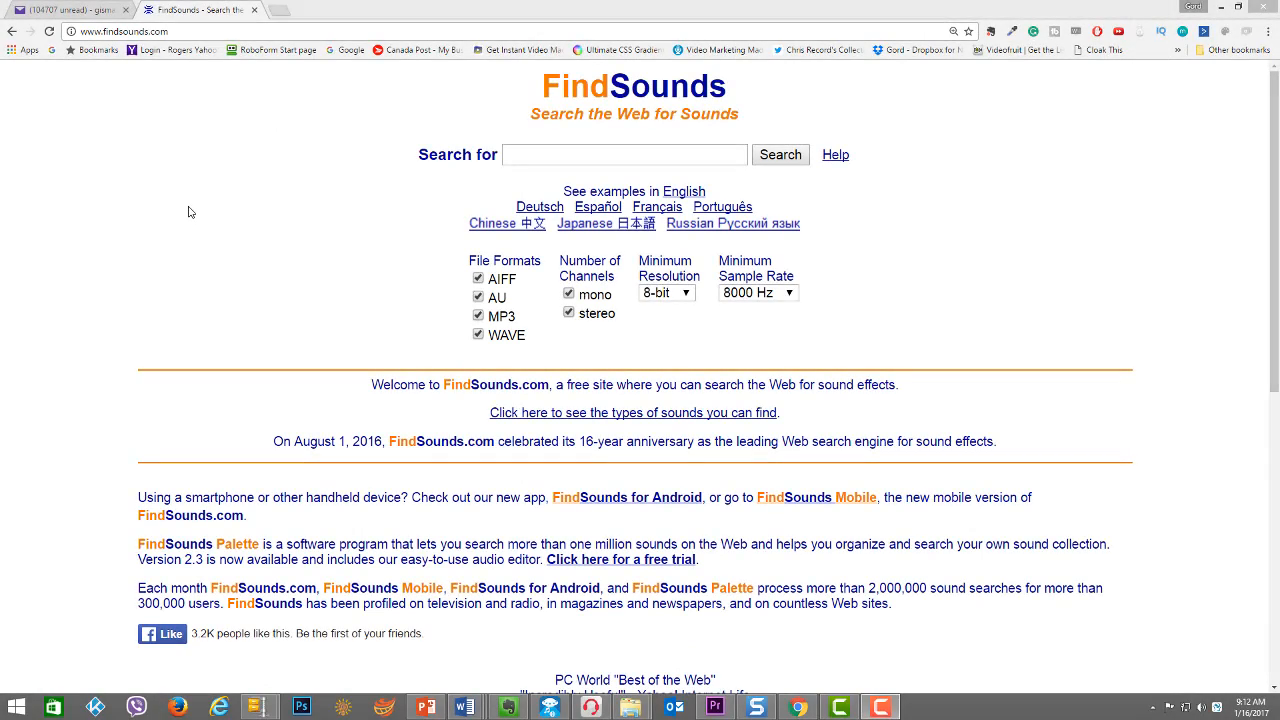
mouse_move(336, 172)
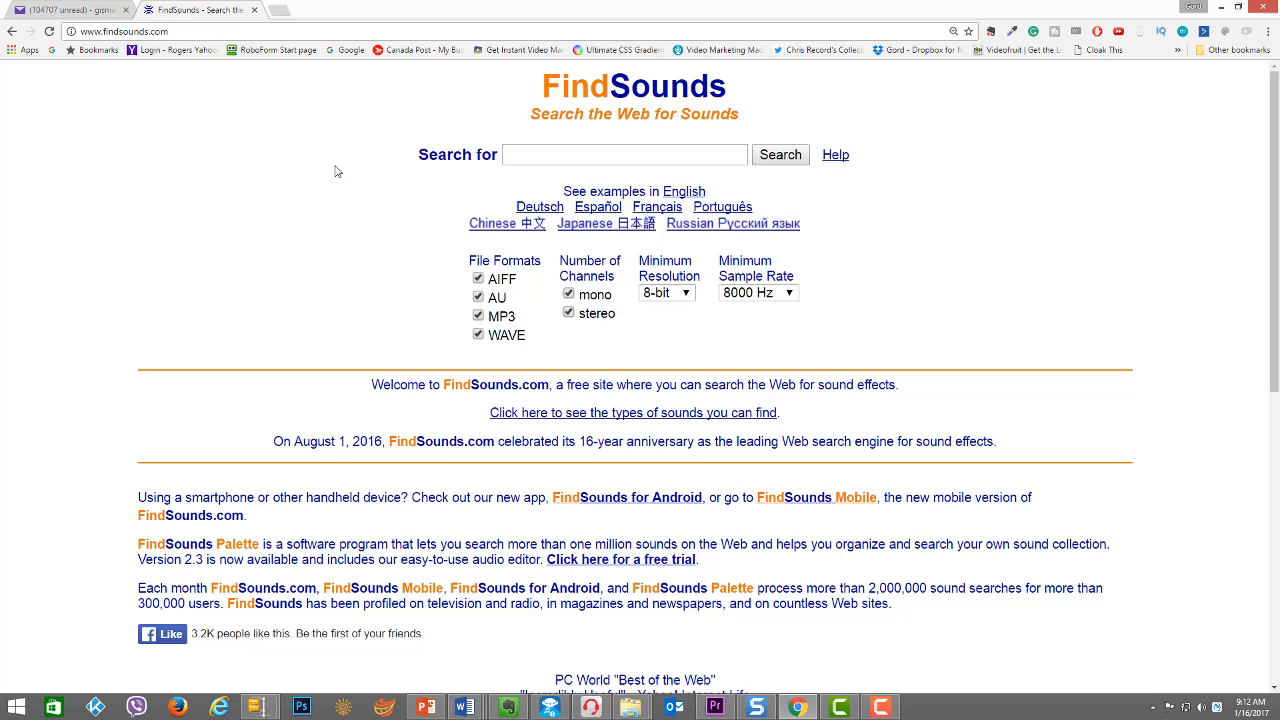
mouse_move(276, 232)
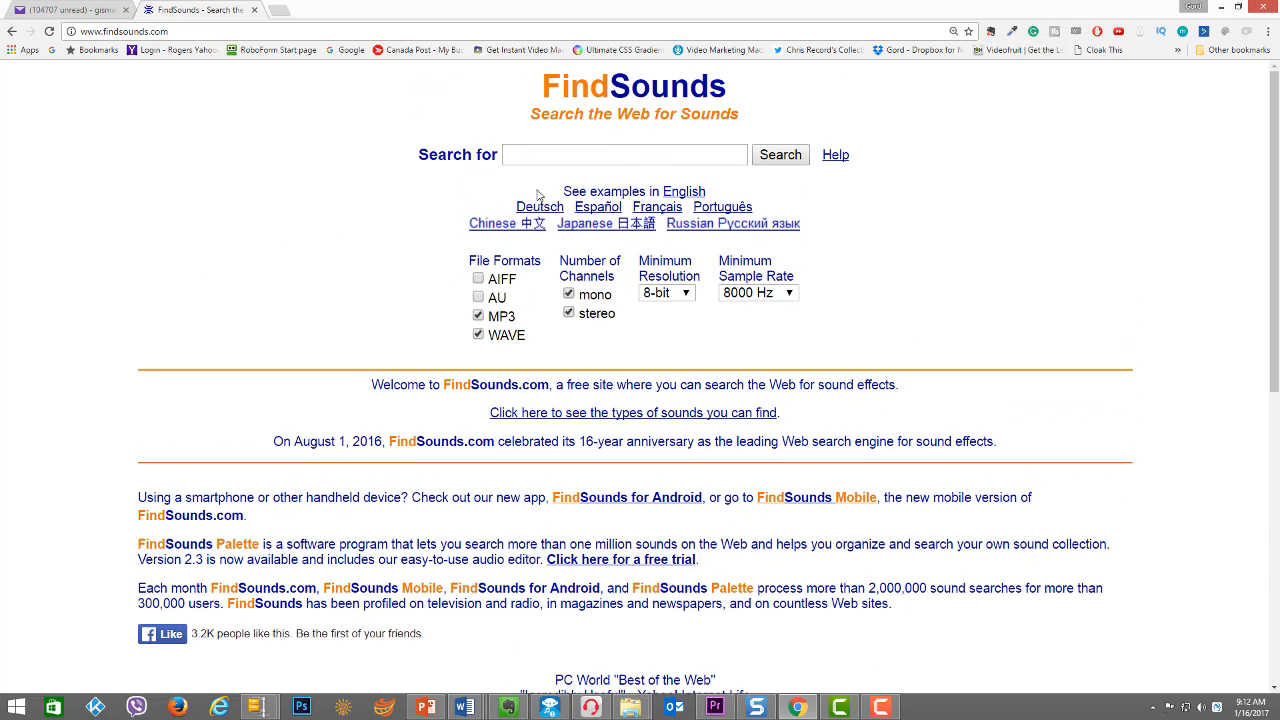
Search FindSounds for 'water splash' limited to MP3 and WAVE files.
type("water spl")
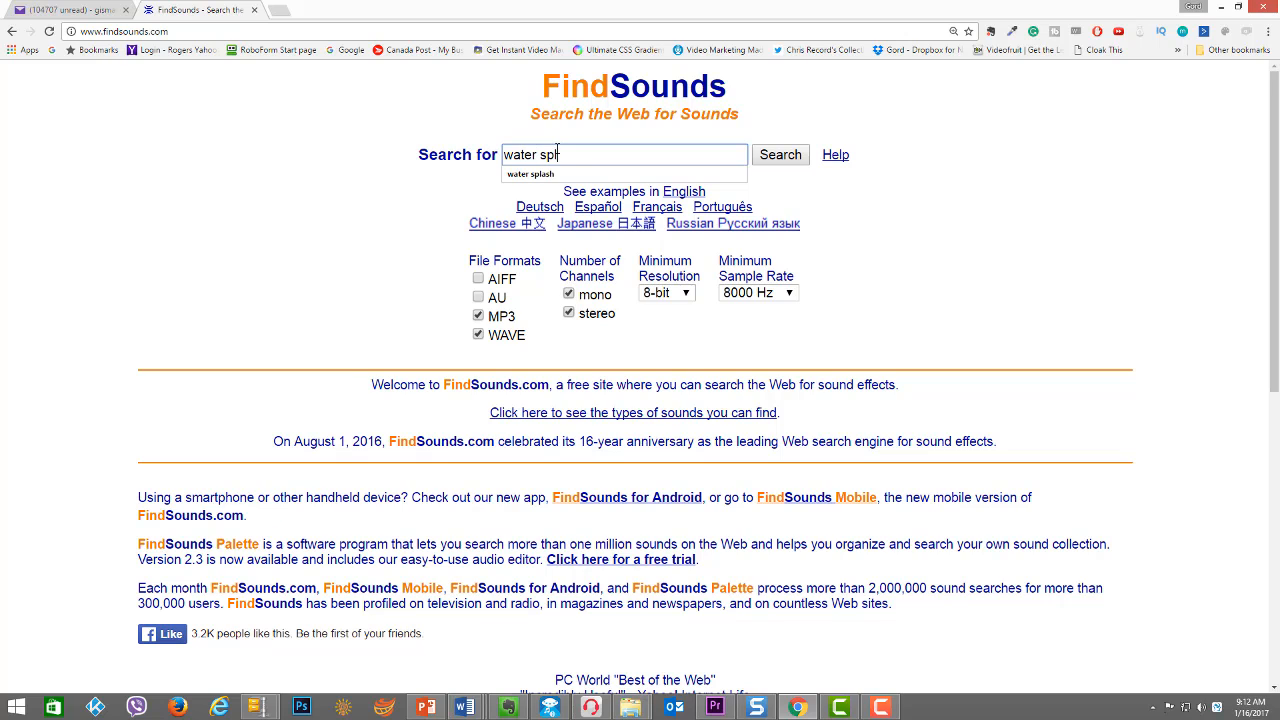
left_click(780, 154)
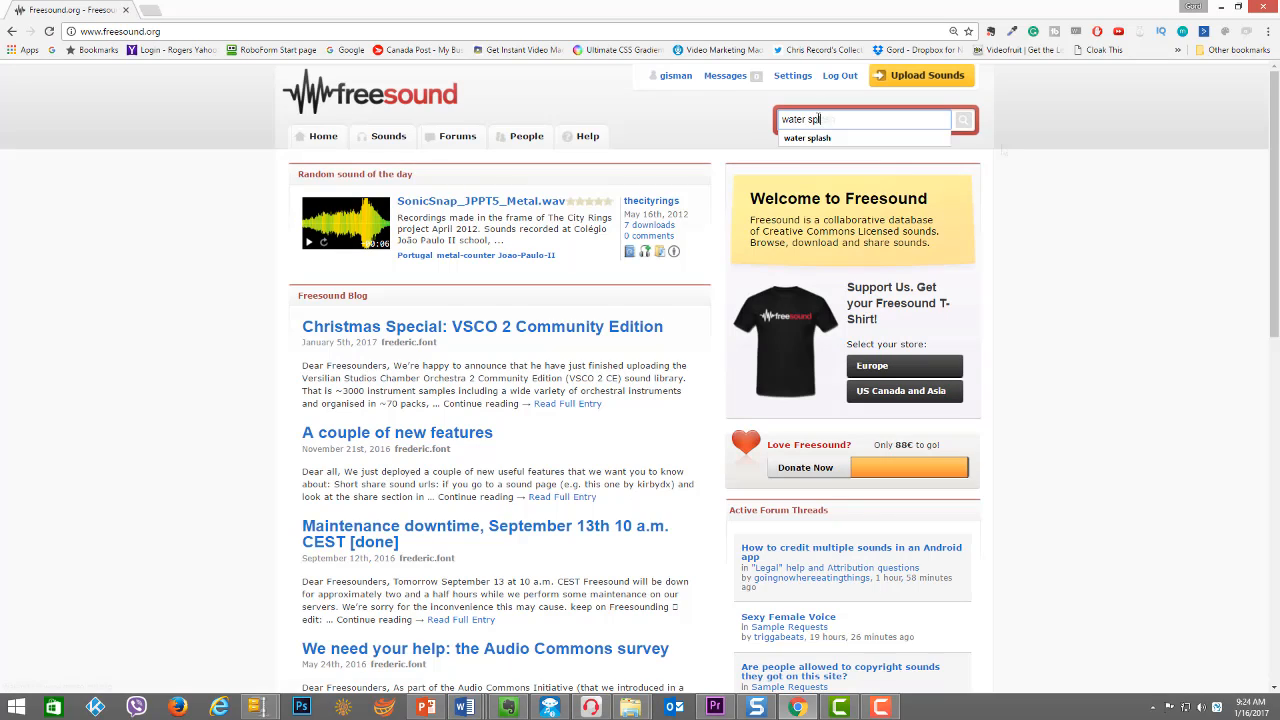
Run a Freesound search for 'water splash' and list the matching sounds.
left_click(808, 138)
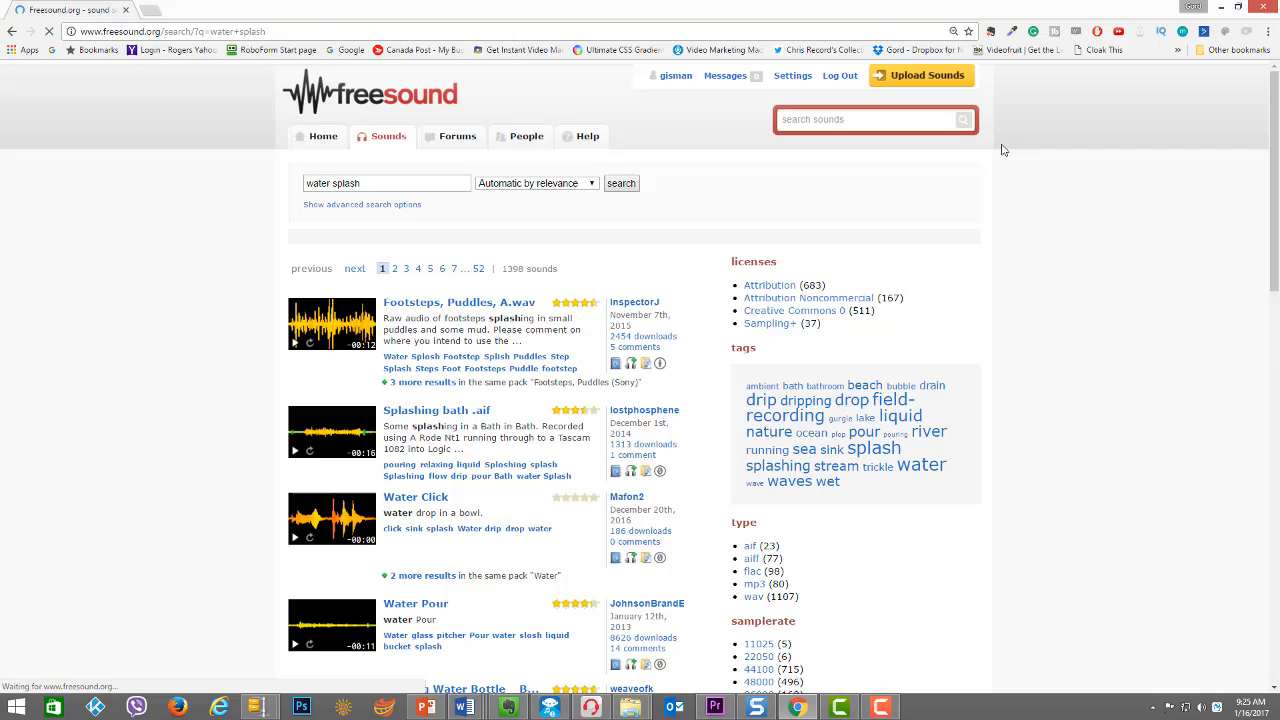
mouse_move(668, 222)
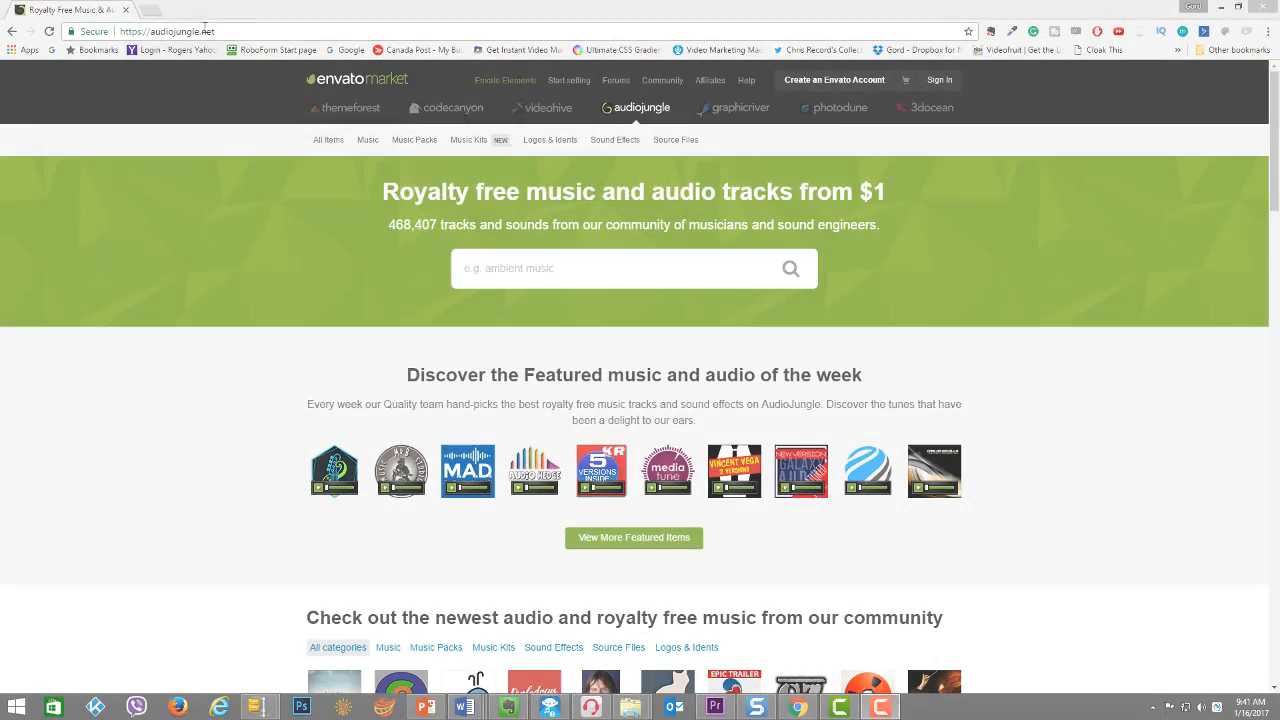
Search AudioJungle for 'water splash' and view the Sound Effects results.
left_click(614, 140)
type("water splash")
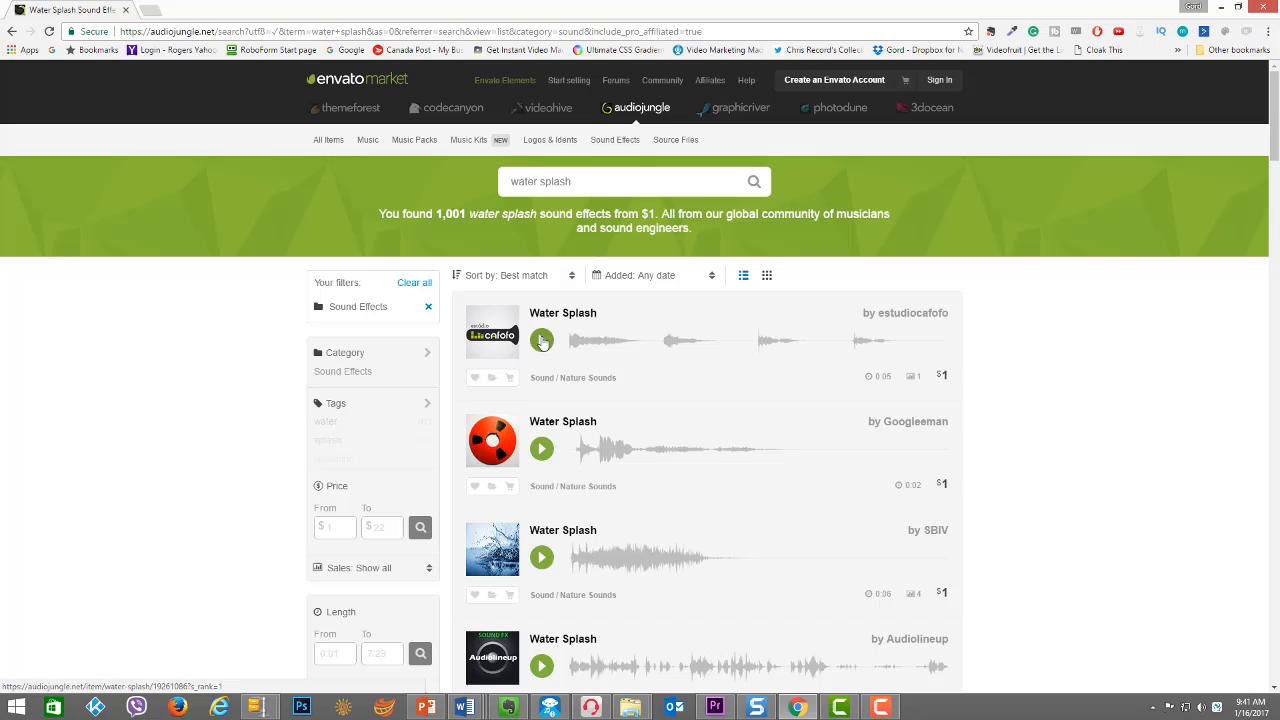
left_click(540, 340)
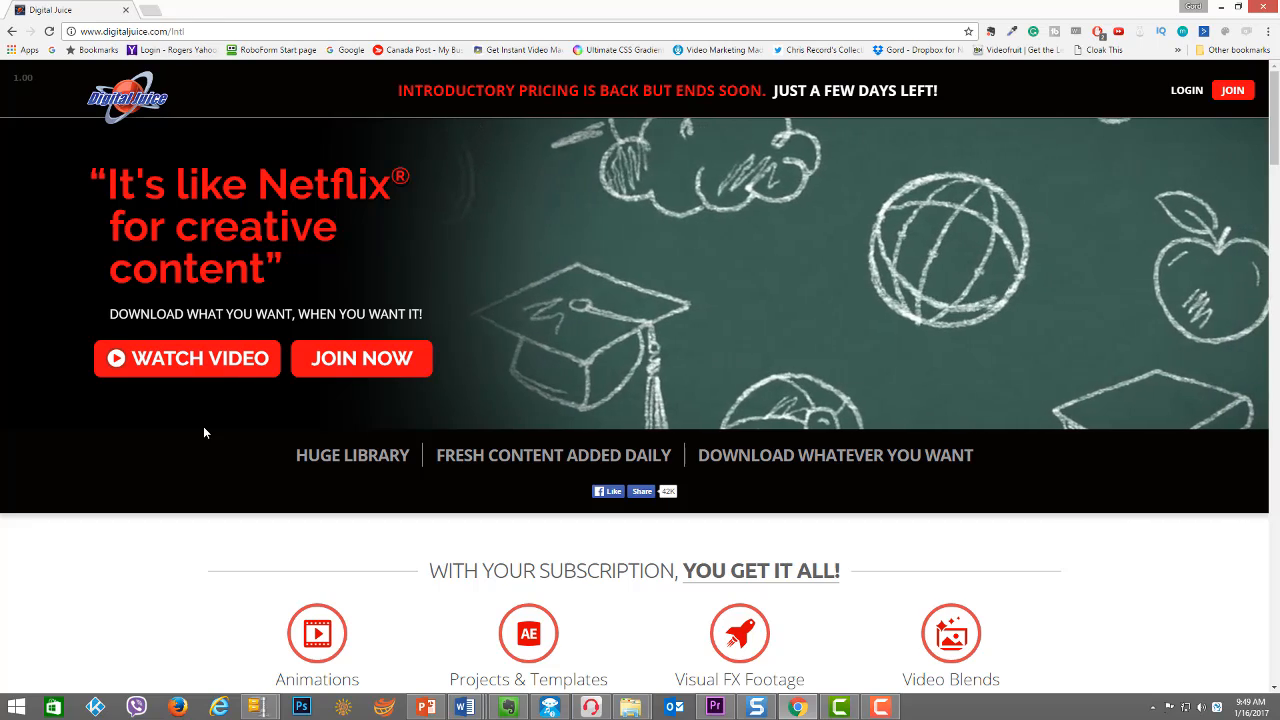
Preview the Sound FX library sample, then highlight Music & Sound FX in the Standard lifetime plan.
scroll("down", 3)
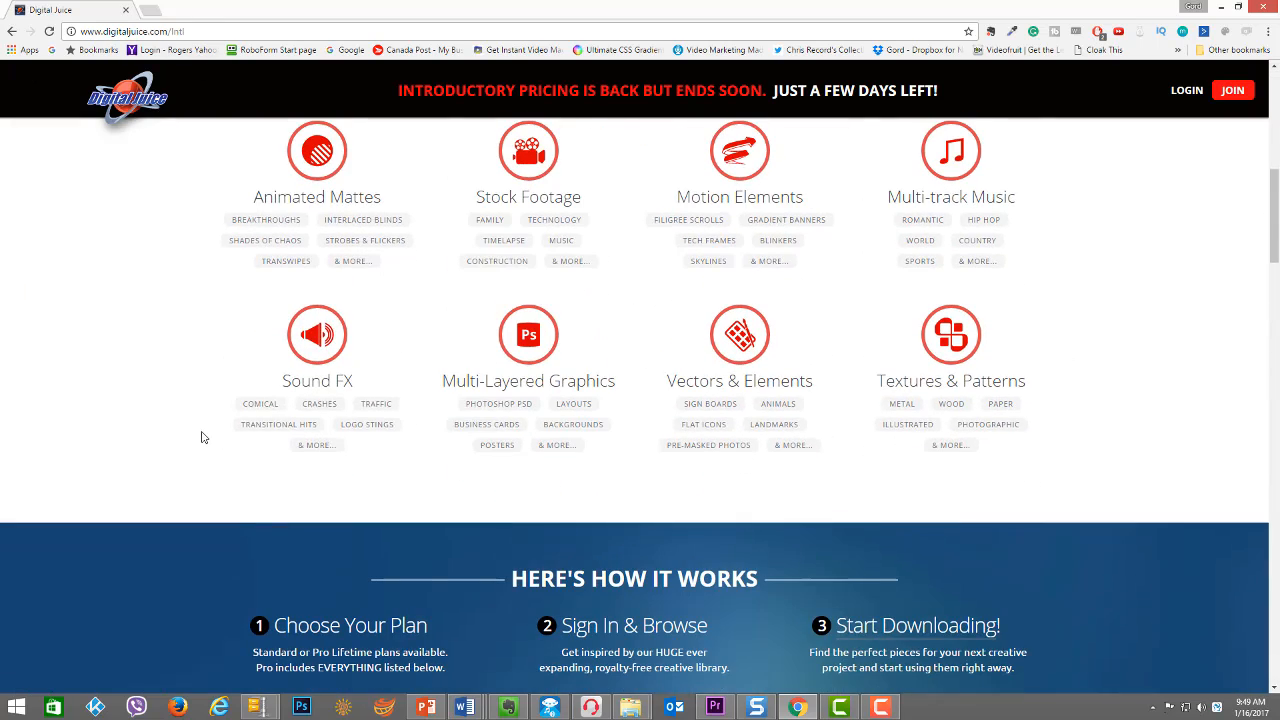
left_click(316, 336)
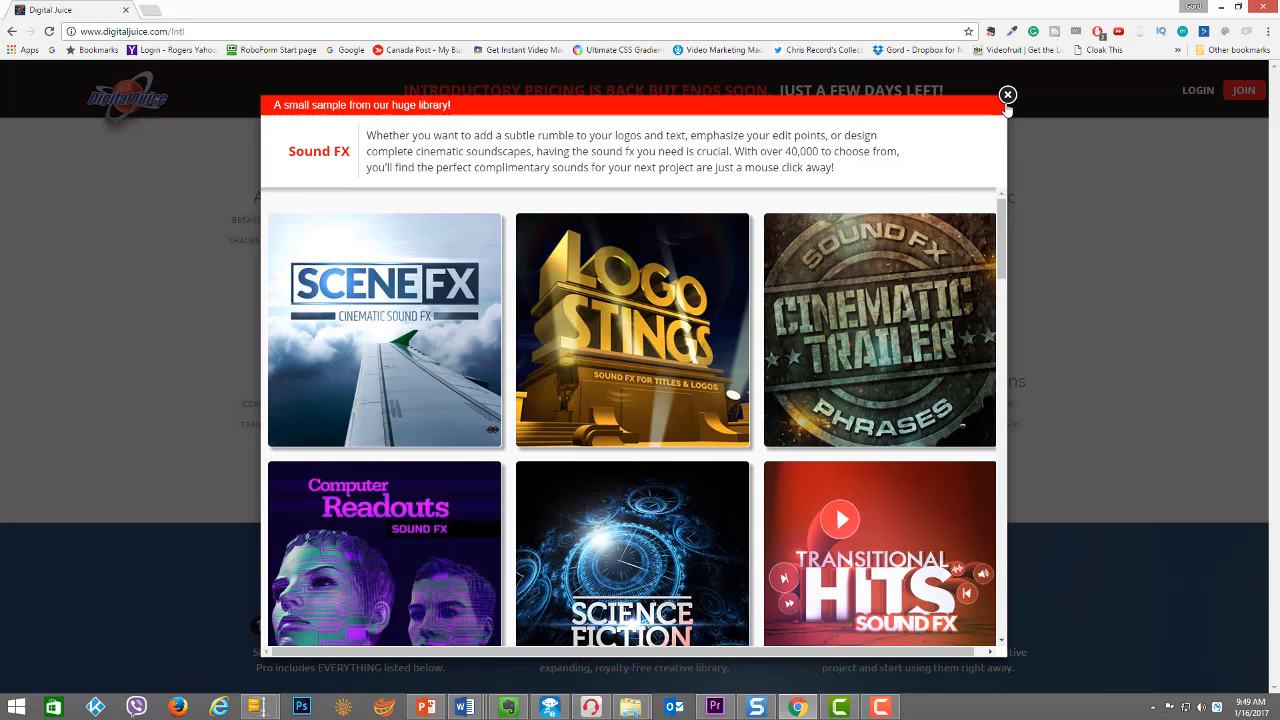
left_click(1008, 94)
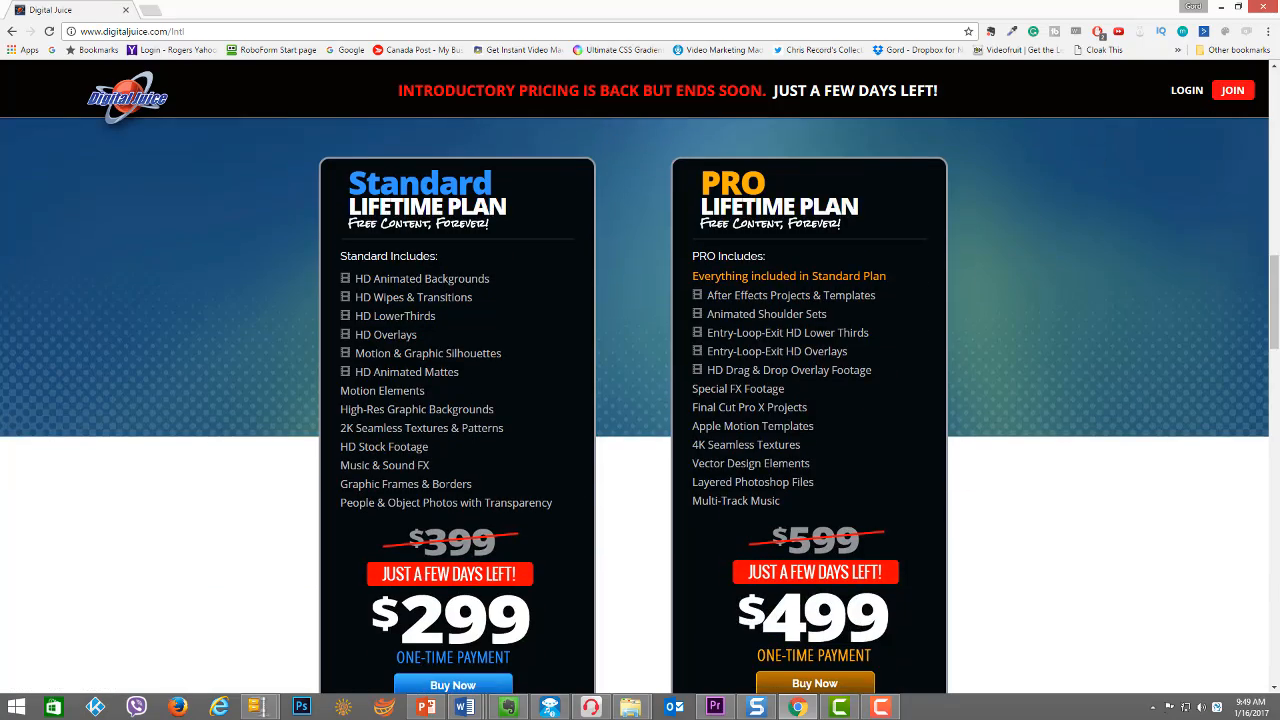
double_click(384, 464)
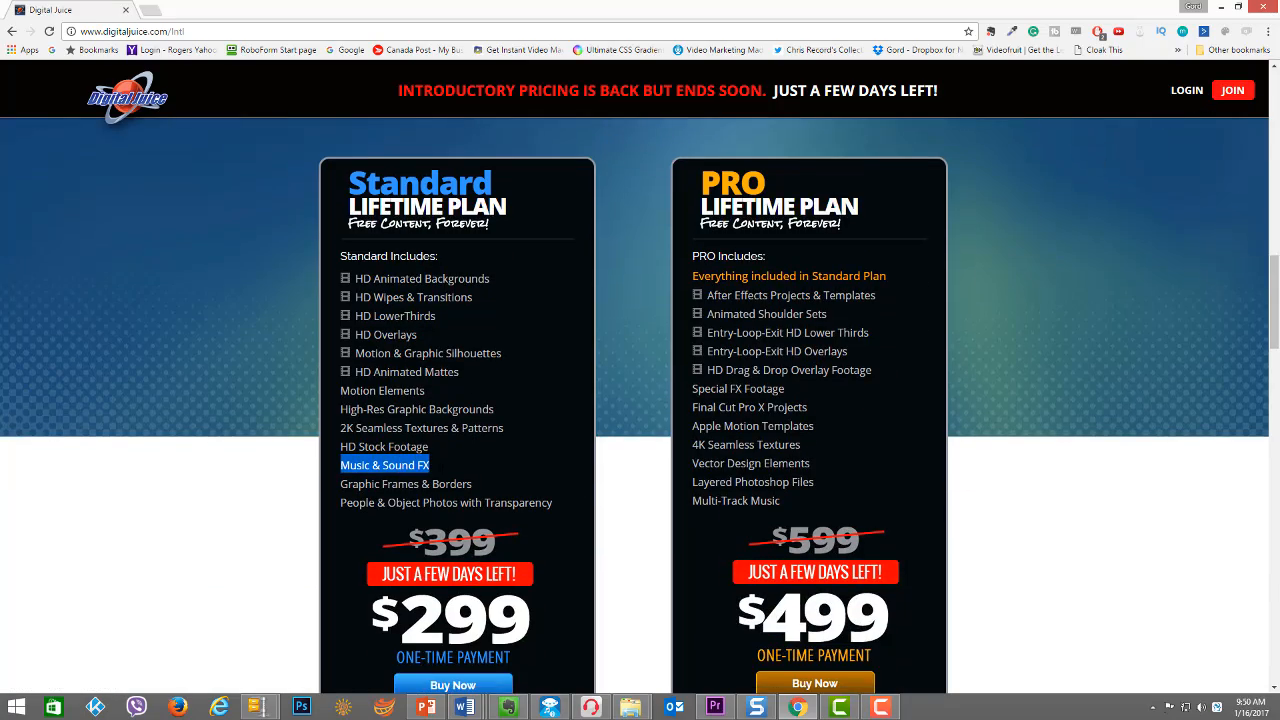